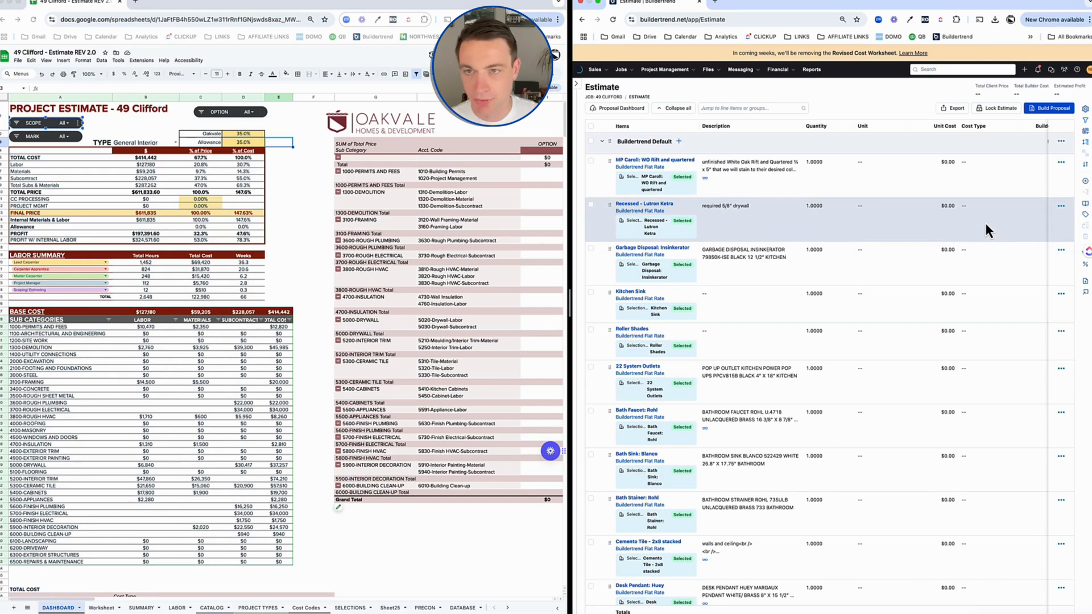
mouse_move(821, 429)
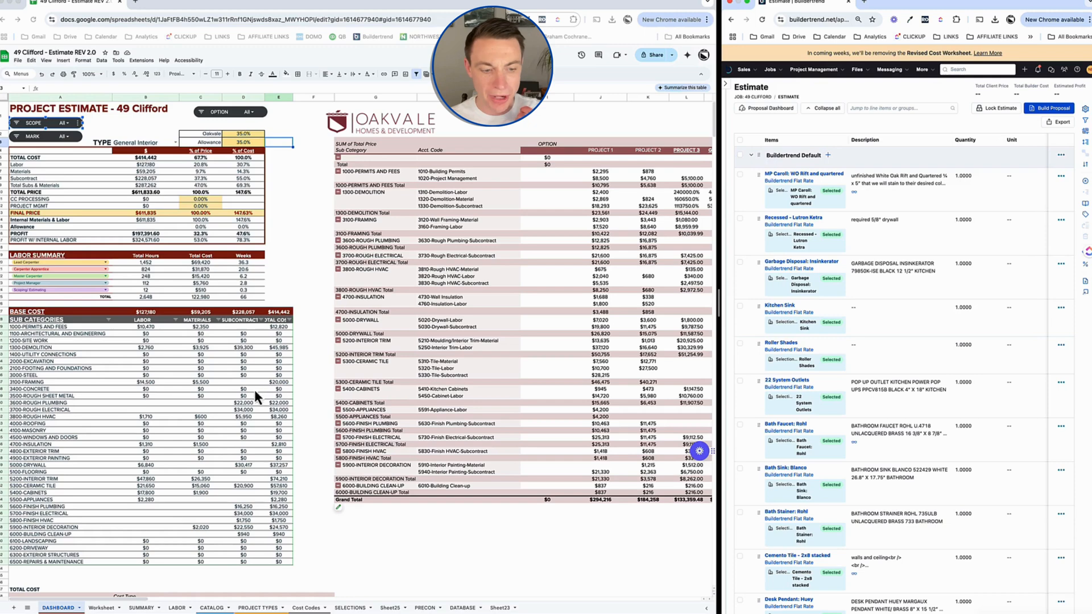
On the Worksheet sheet, filter the SCOPE column to include REV 1.0 alongside REV 2.0.
left_click(101, 607)
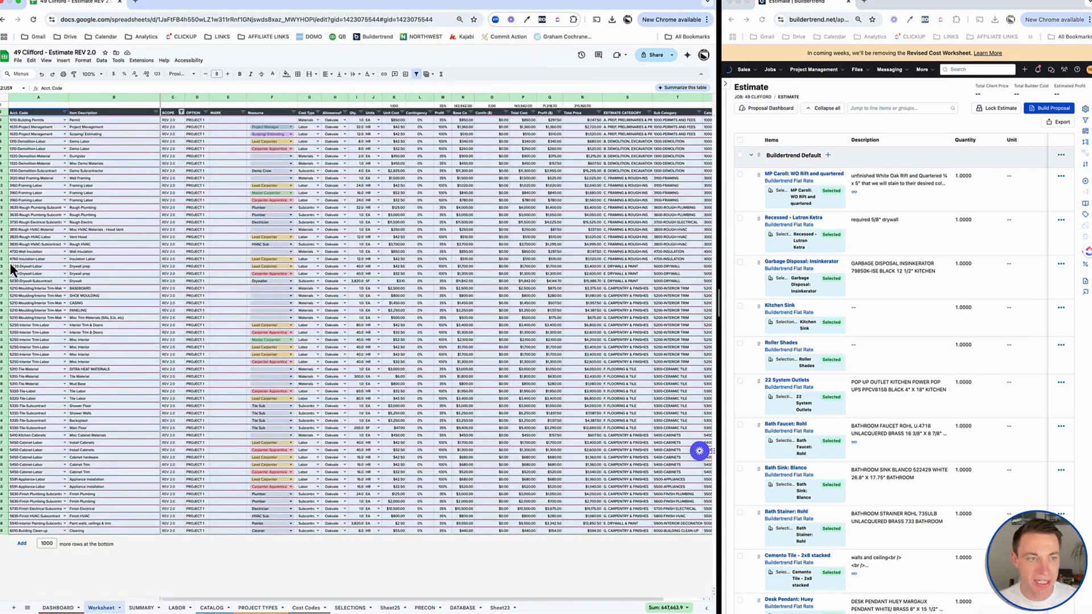
left_click(158, 111)
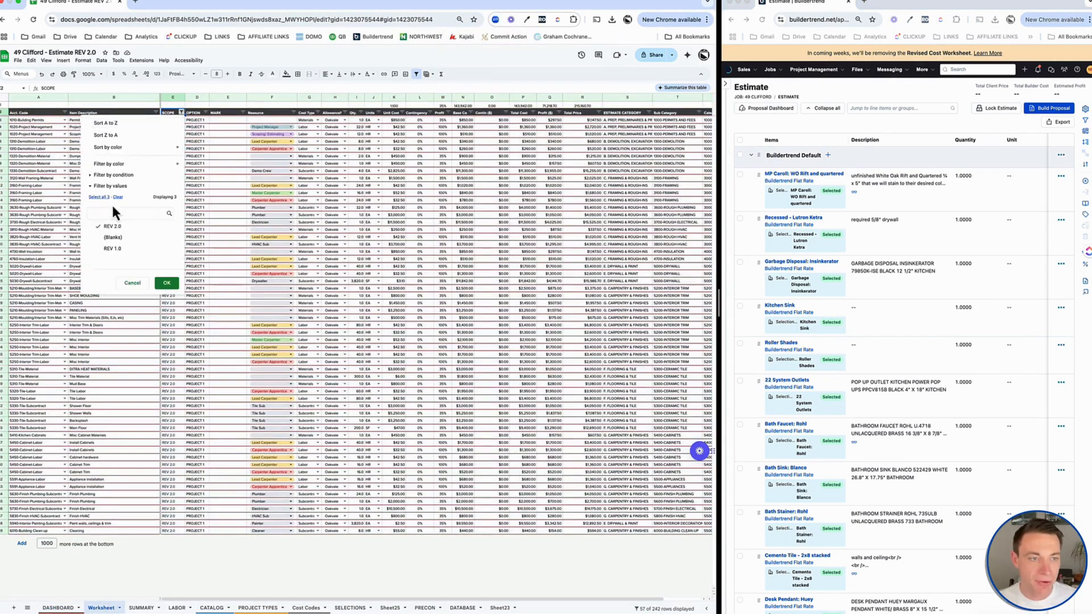
left_click(166, 283)
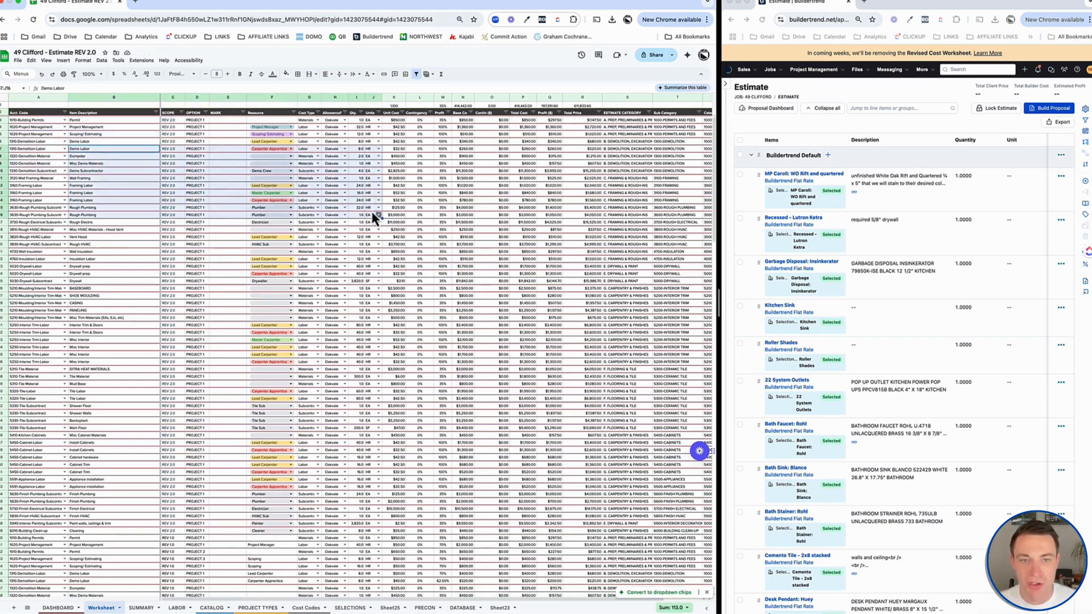
mouse_move(424, 194)
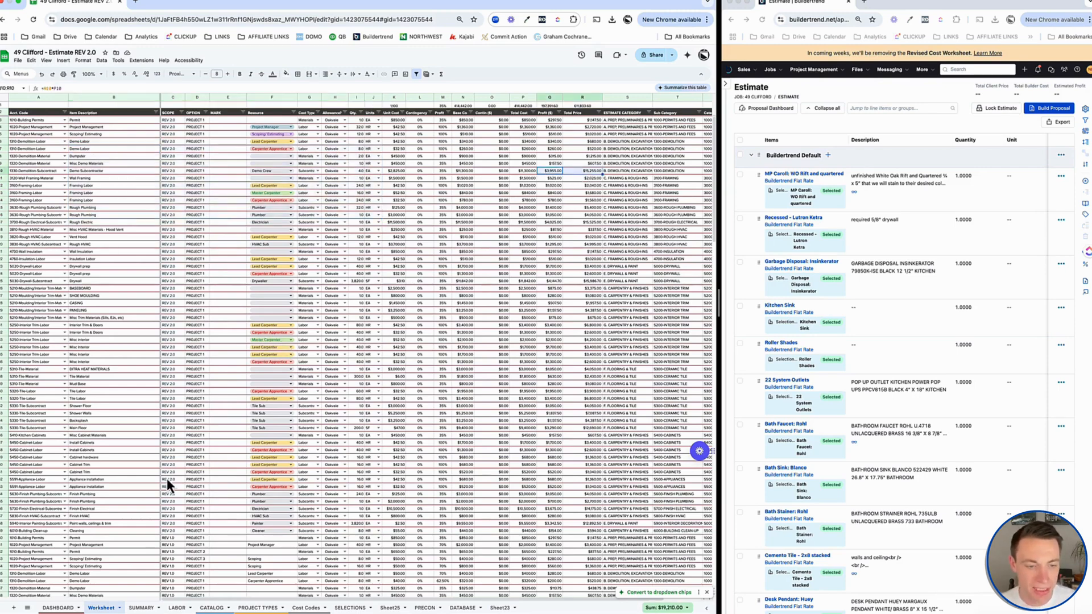
mouse_move(108, 521)
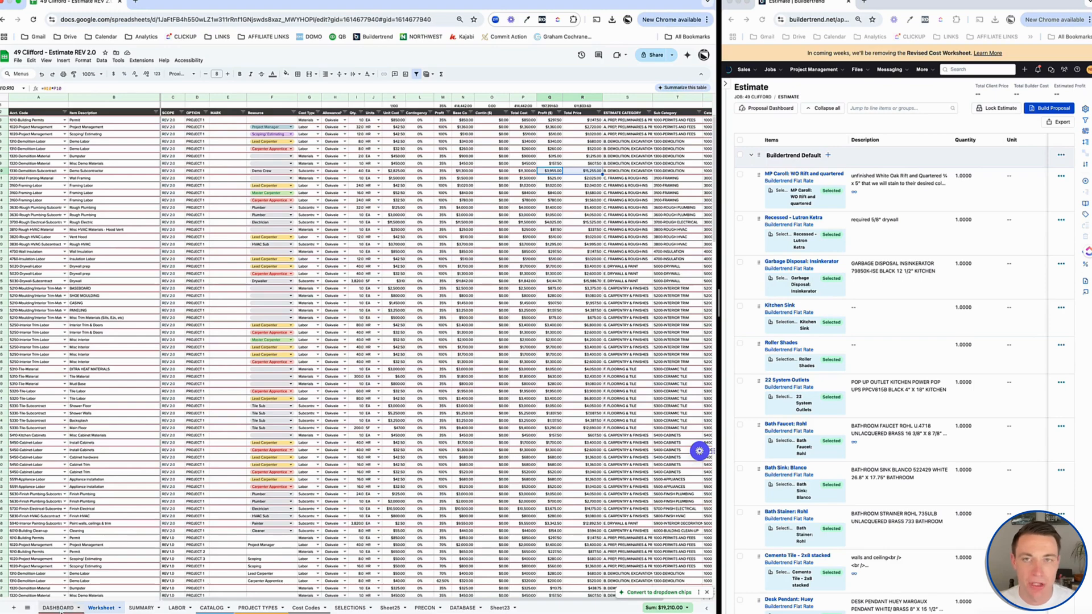
On the DASHBOARD, set the SCOPE slicer to keep only REV 2.0 (Project 1, $215,165 total).
left_click(59, 608)
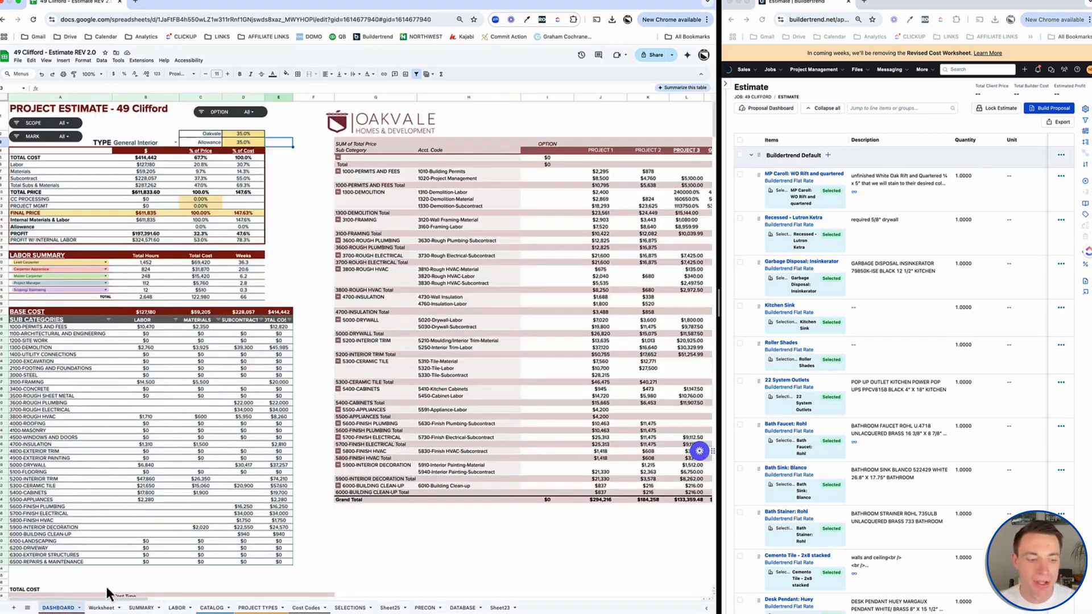
left_click(105, 608)
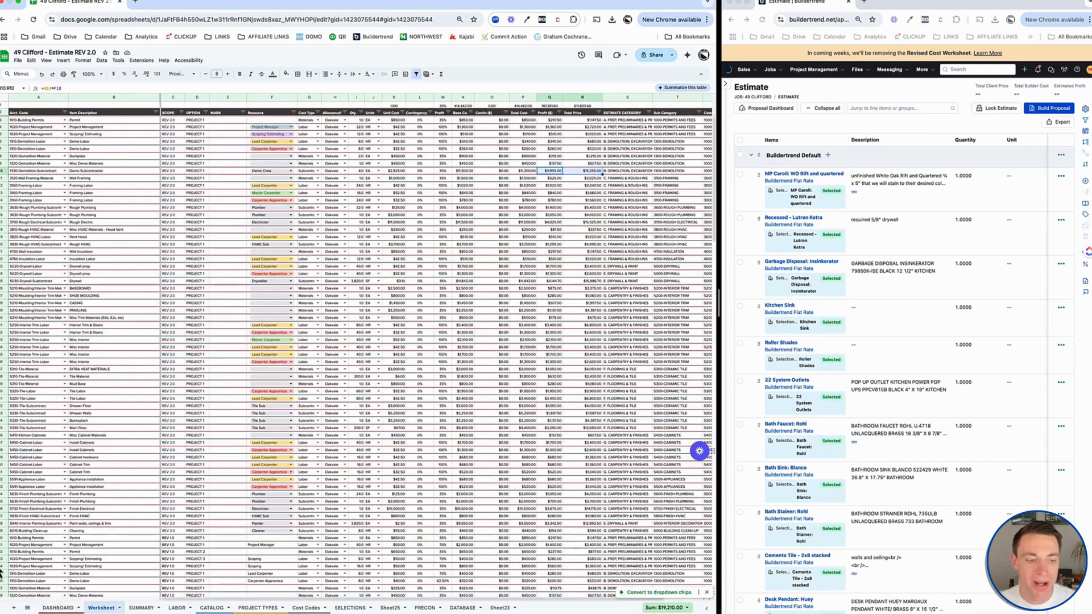
left_click(58, 607)
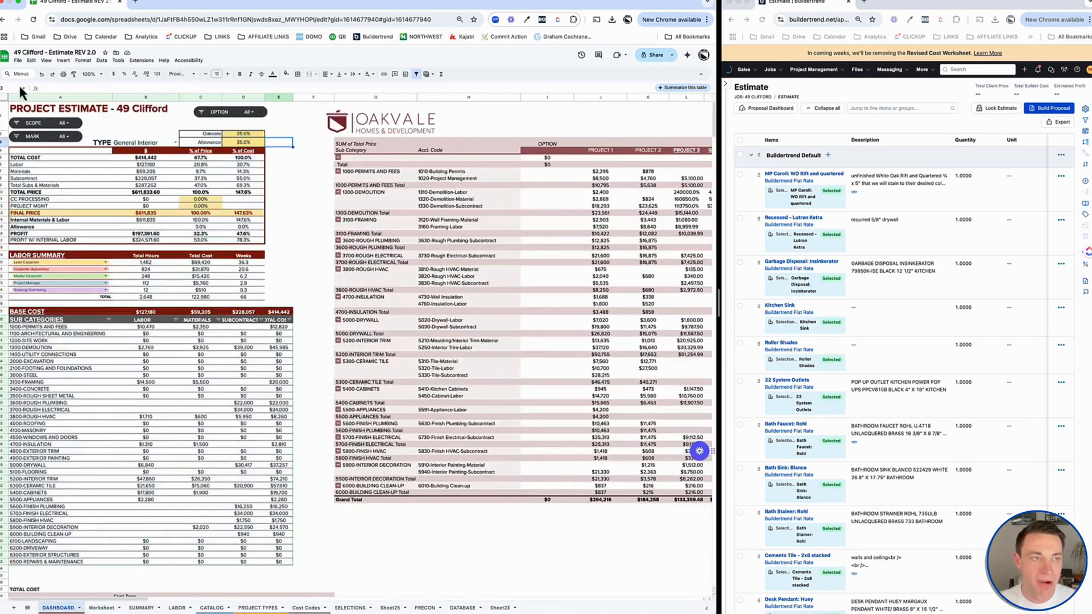
left_click(63, 123)
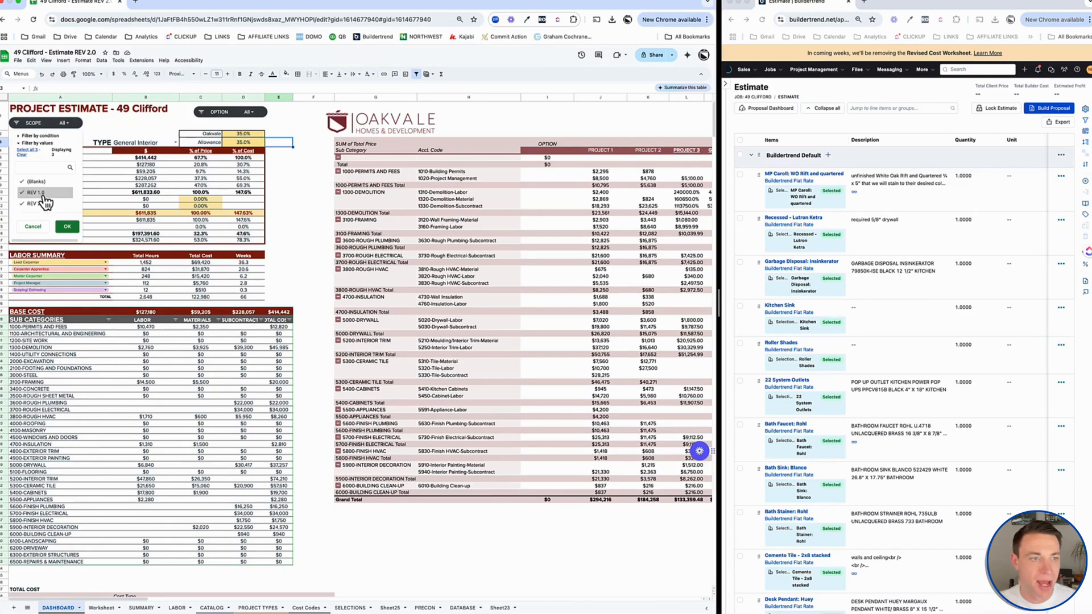
left_click(67, 226)
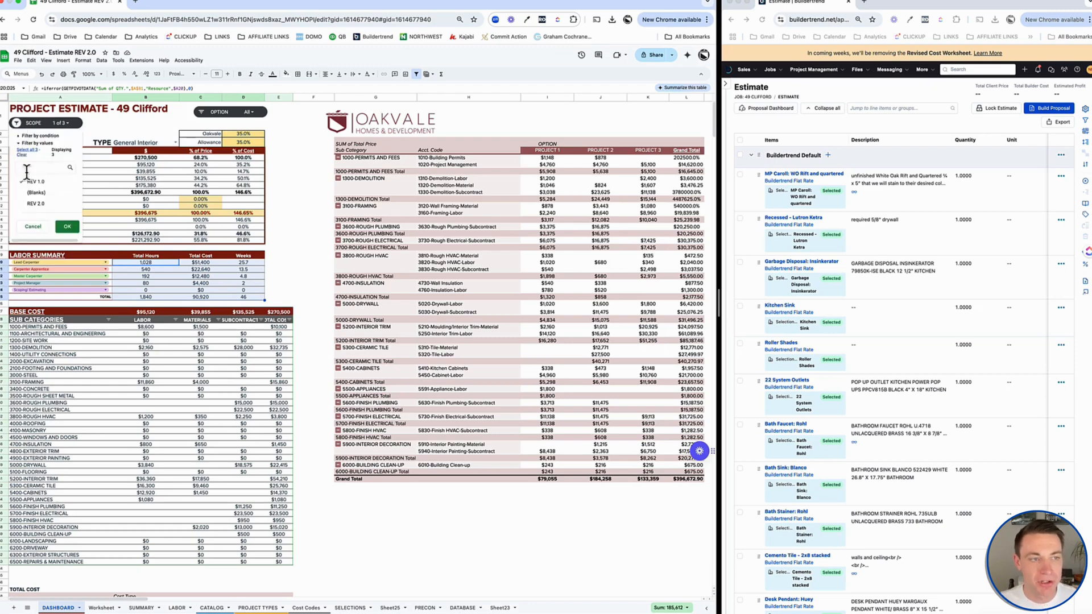
left_click(35, 181)
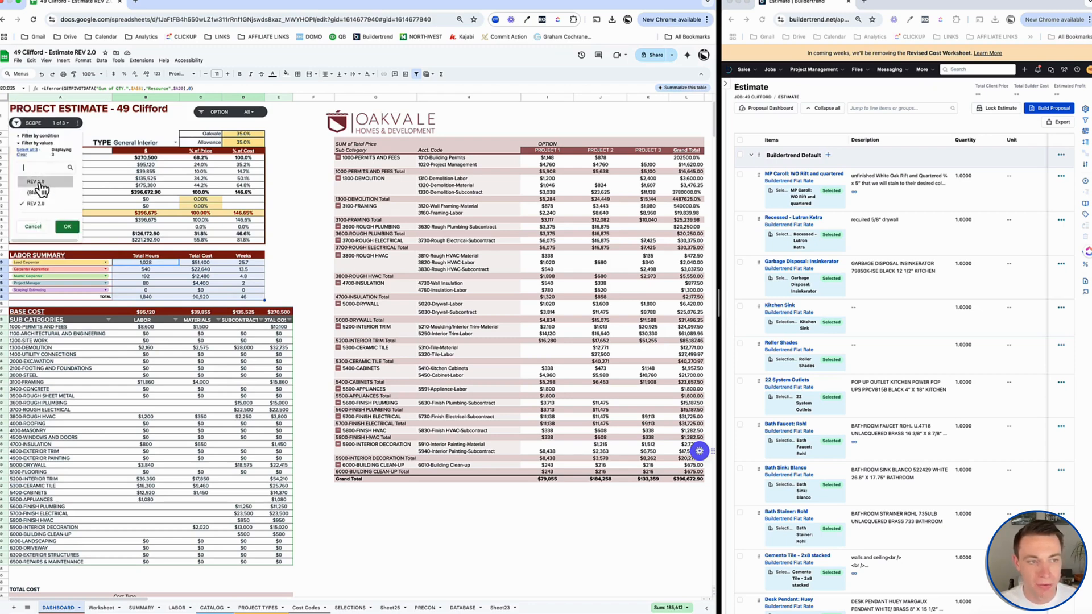
left_click(67, 227)
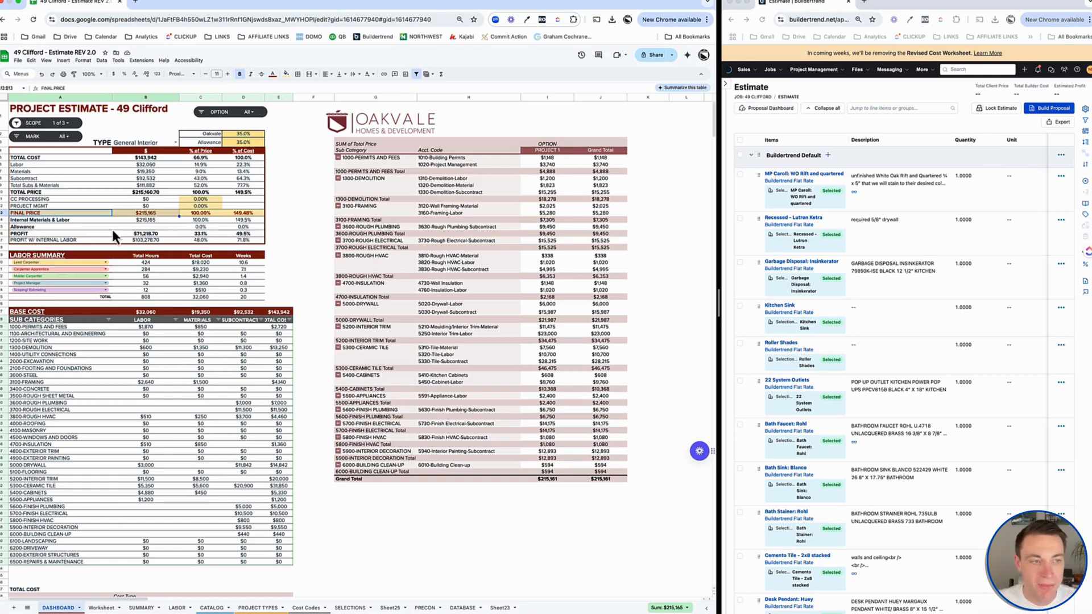
On the Worksheet, filter the SCOPE column to REV 2.0 rows only.
left_click(101, 608)
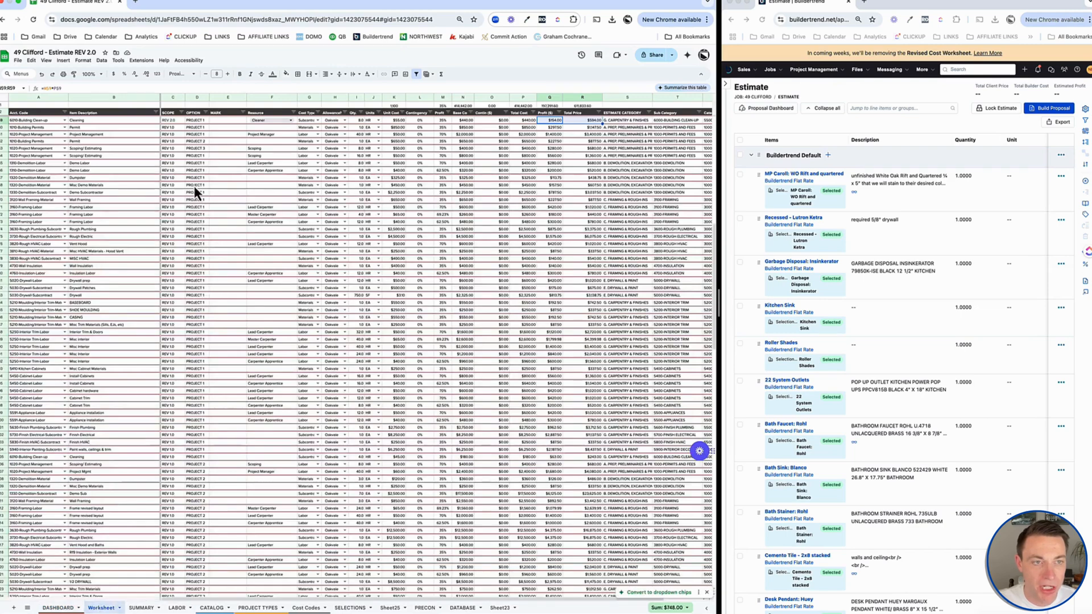
left_click(173, 113)
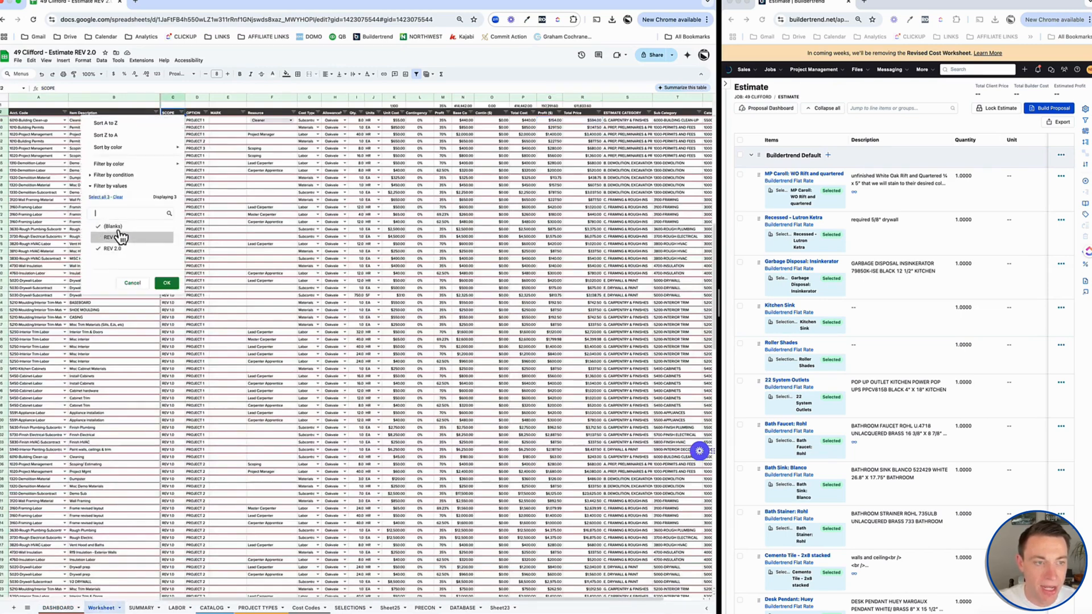
left_click(166, 283)
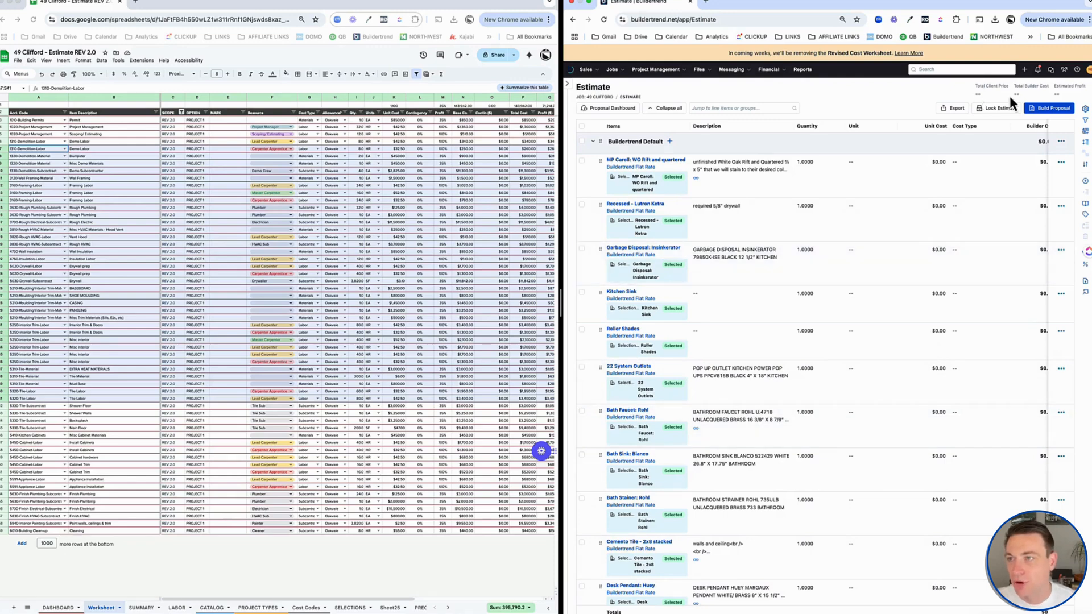
mouse_move(963, 89)
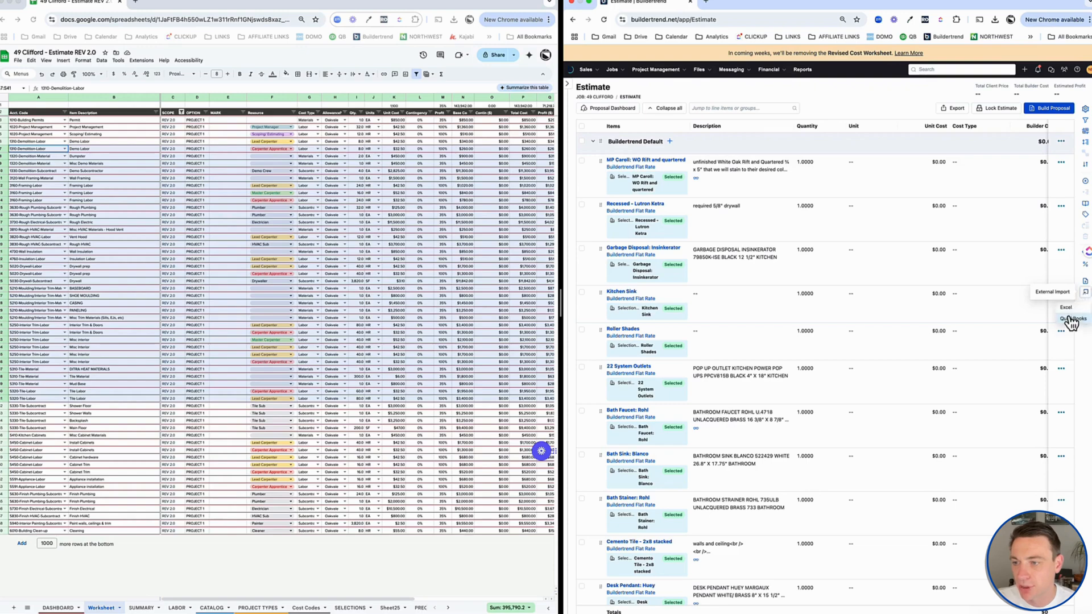
Start the Estimate Import > Excel wizard and add a new blank IMPORT sheet in the workbook.
left_click(1070, 319)
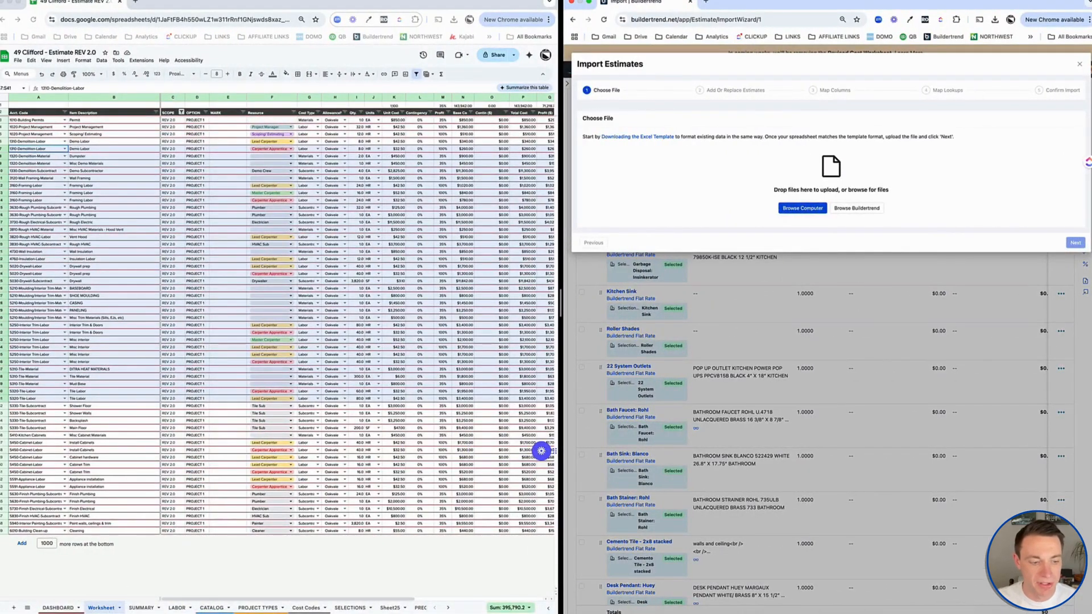
left_click(139, 608)
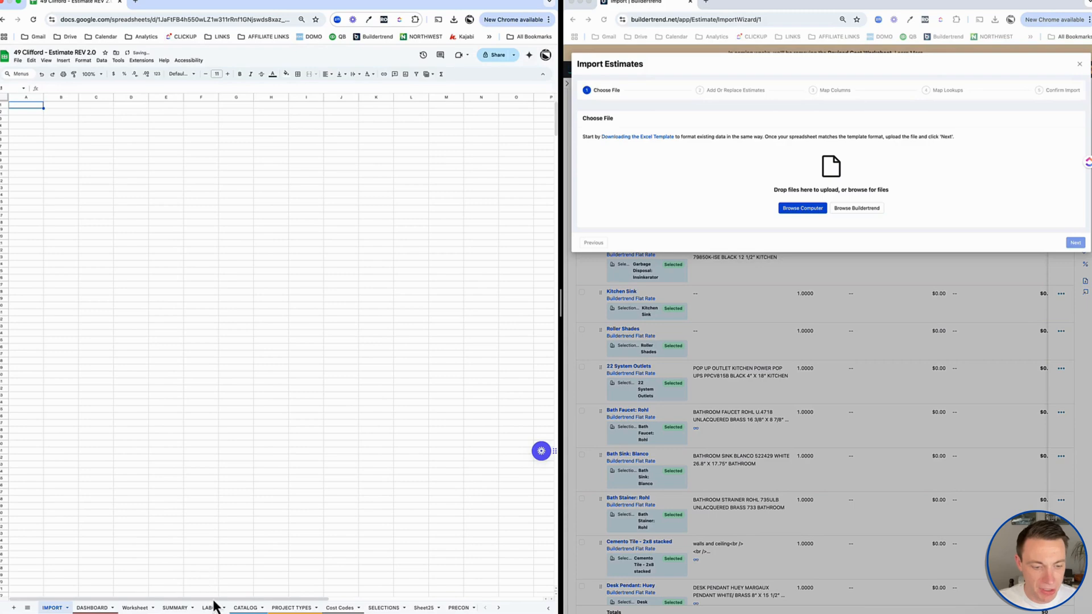
Paste the copied REV 2.0 line items into IMPORT cell A1 as values only.
left_click(210, 608)
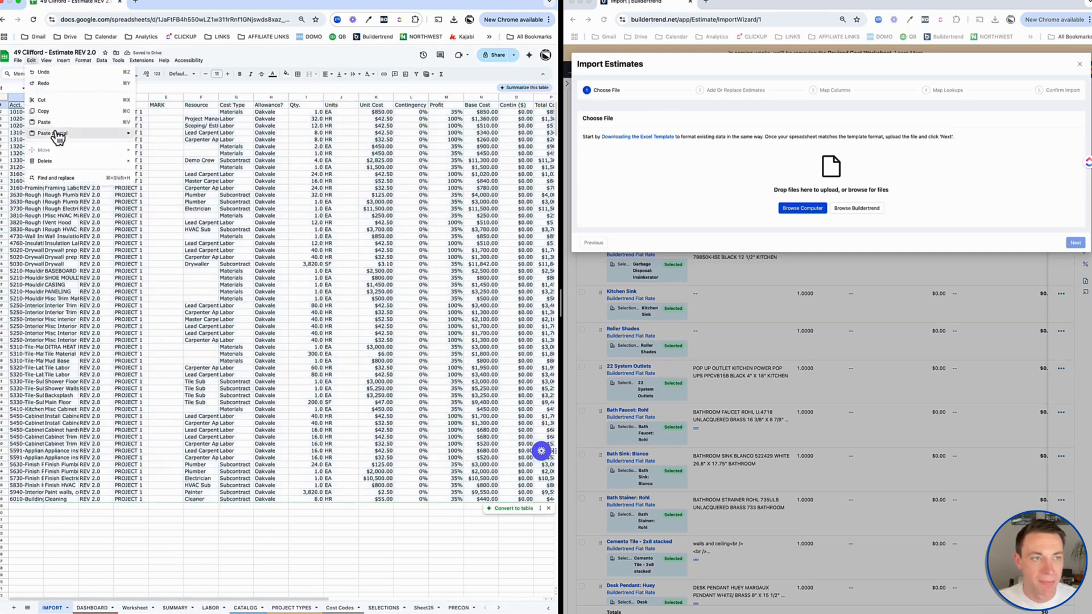
left_click(44, 133)
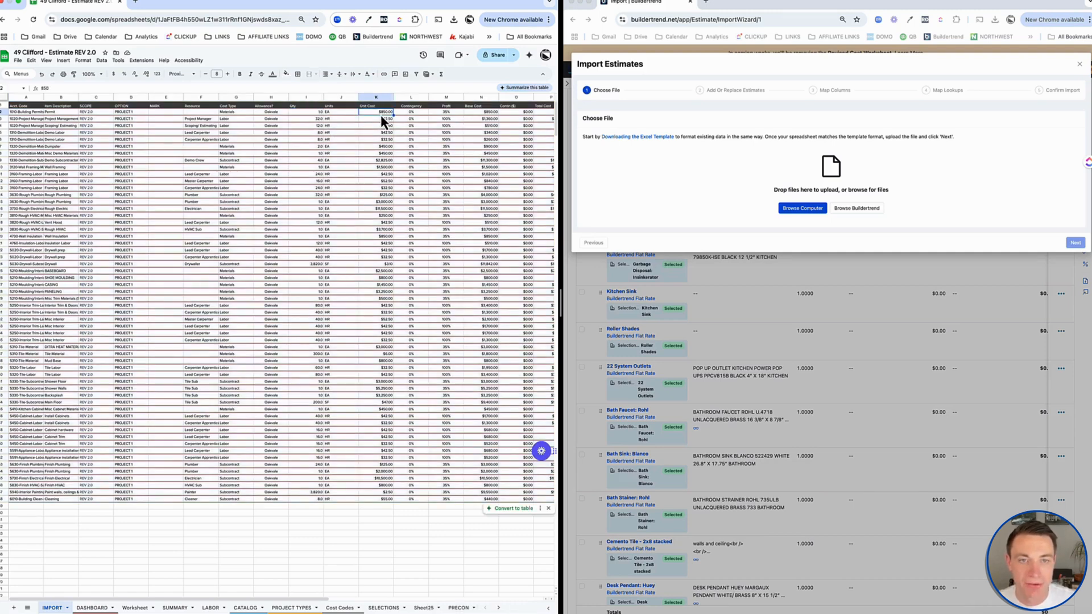
mouse_move(292, 195)
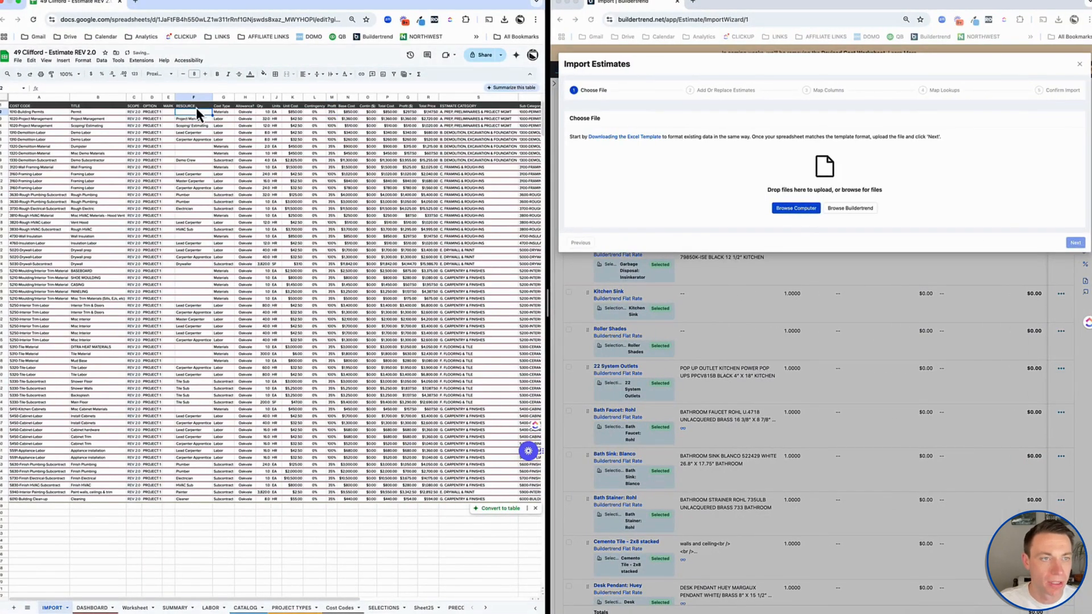
left_click(193, 107)
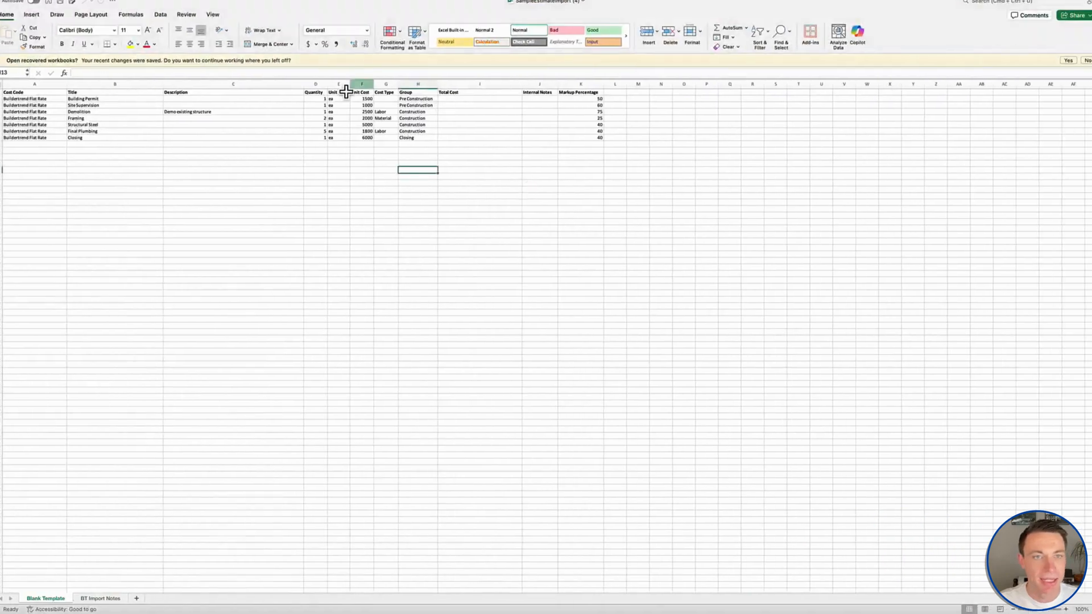
mouse_move(154, 204)
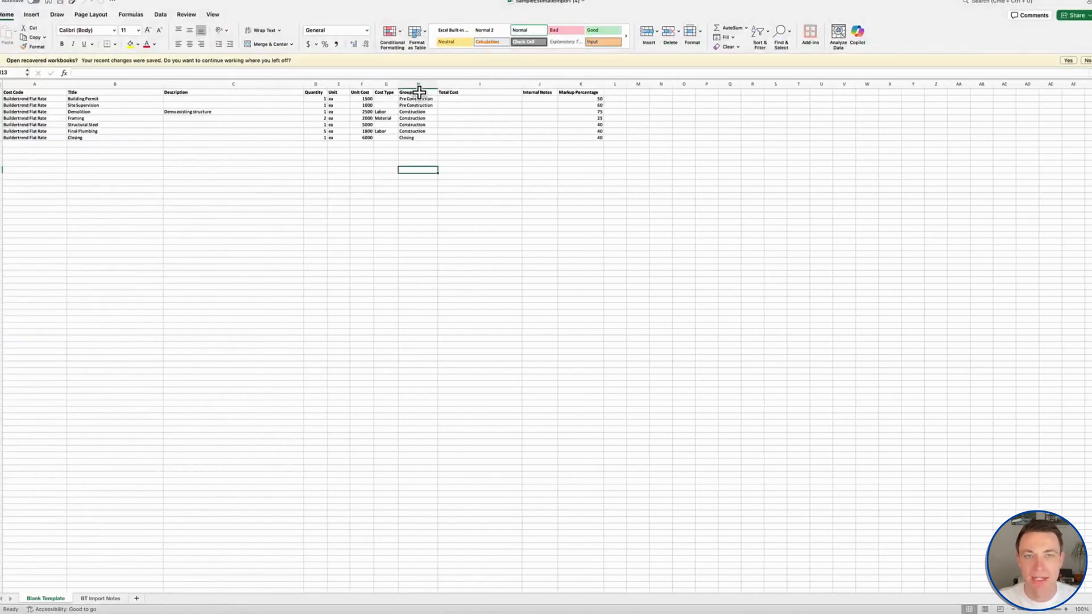
mouse_move(421, 191)
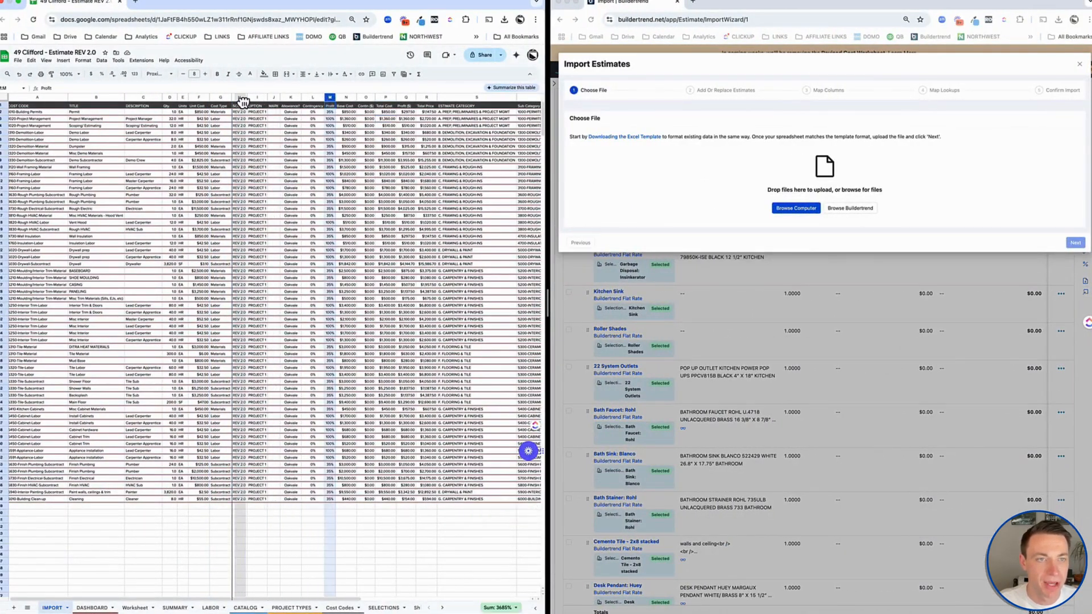
Delete unneeded IMPORT columns, keeping Cost Code through Cost Type and Markup Percentage.
left_click(243, 97)
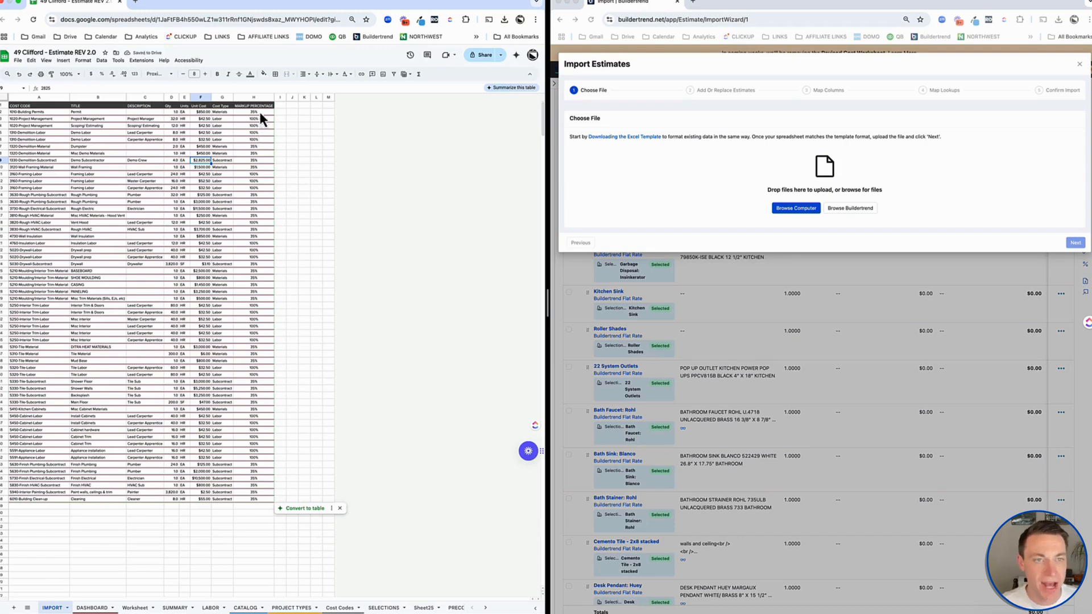
Convert the MARKUP PERCENTAGE column to plain numbers (100, 35) pasted as values only.
left_click(254, 105)
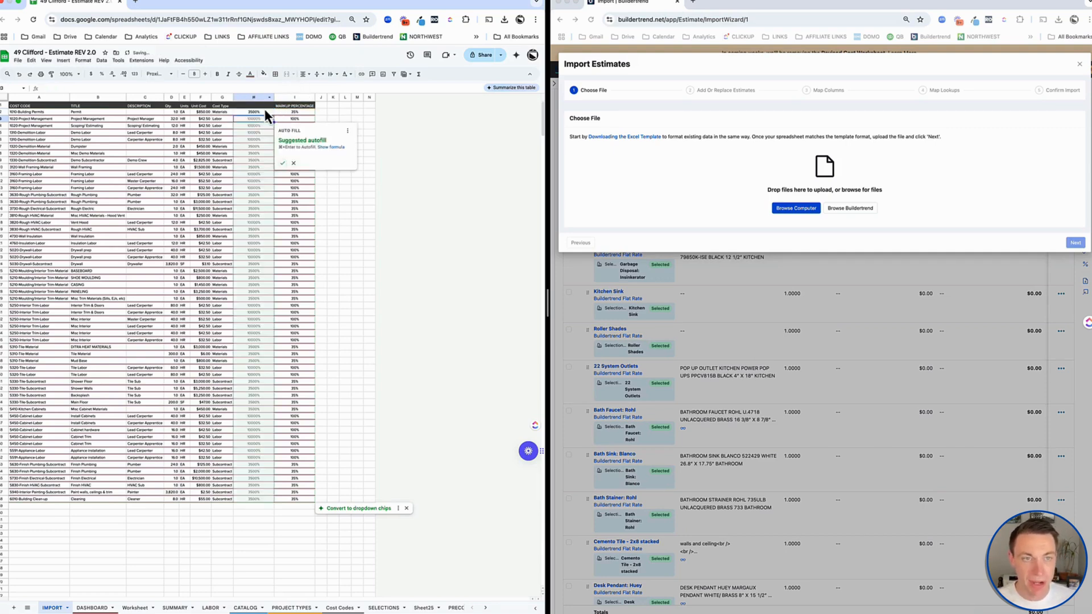
left_click(253, 97)
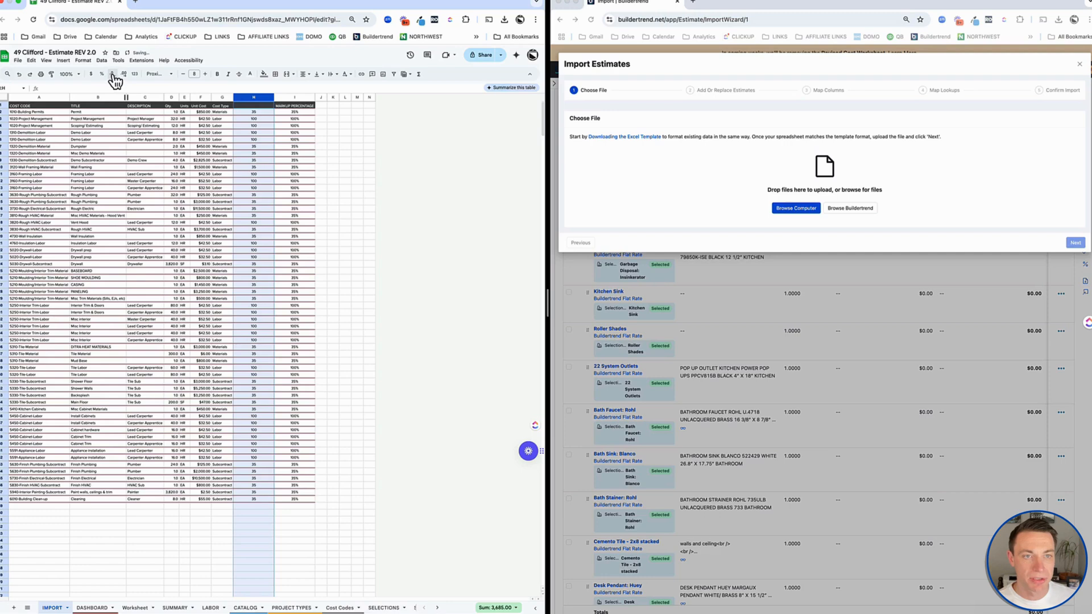
left_click(294, 105)
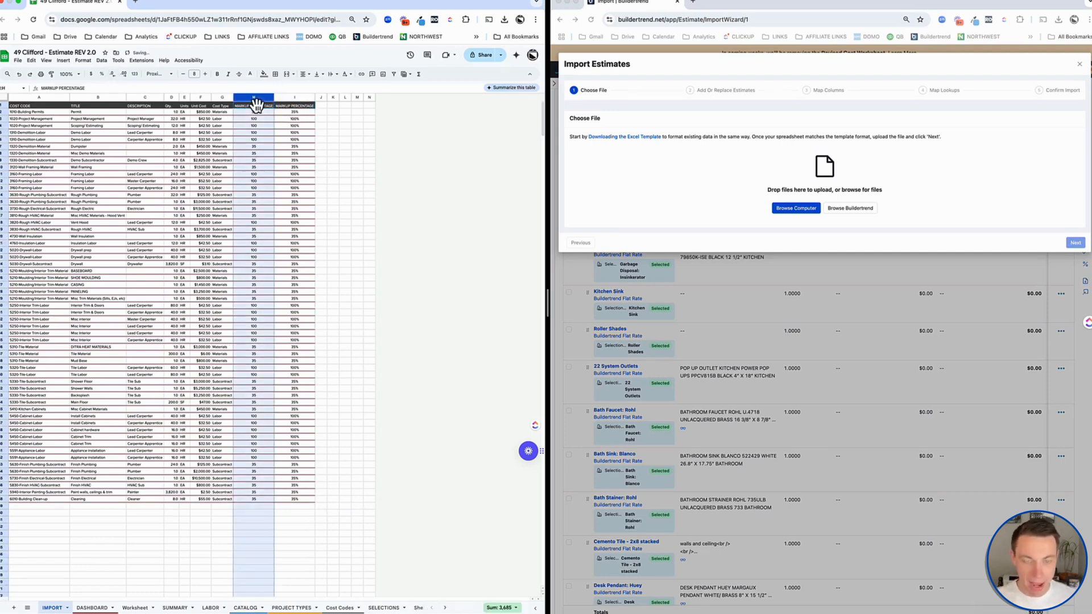
left_click(254, 104)
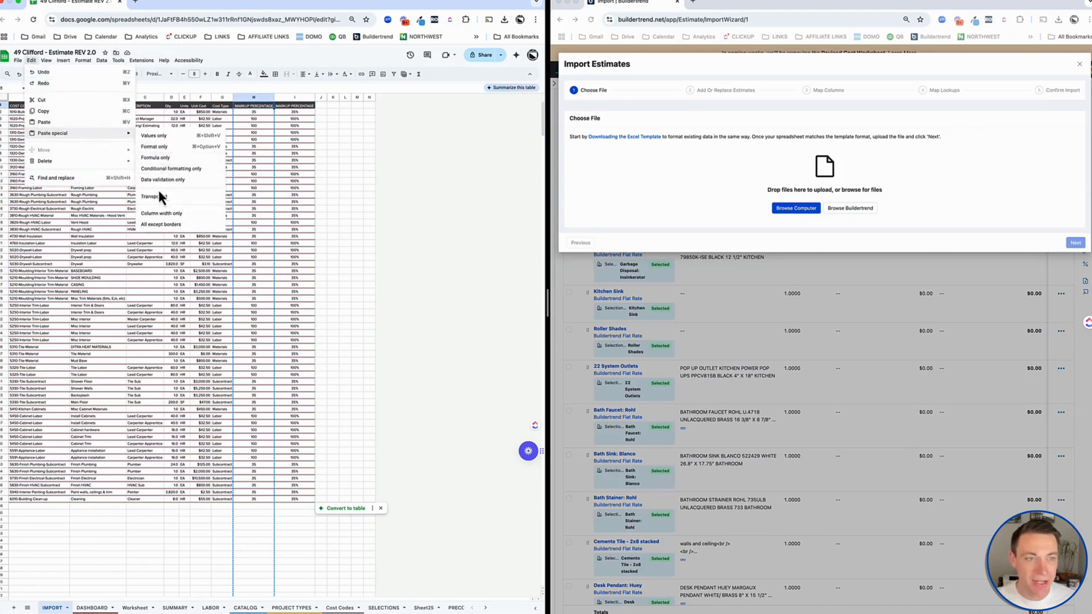
right_click(252, 97)
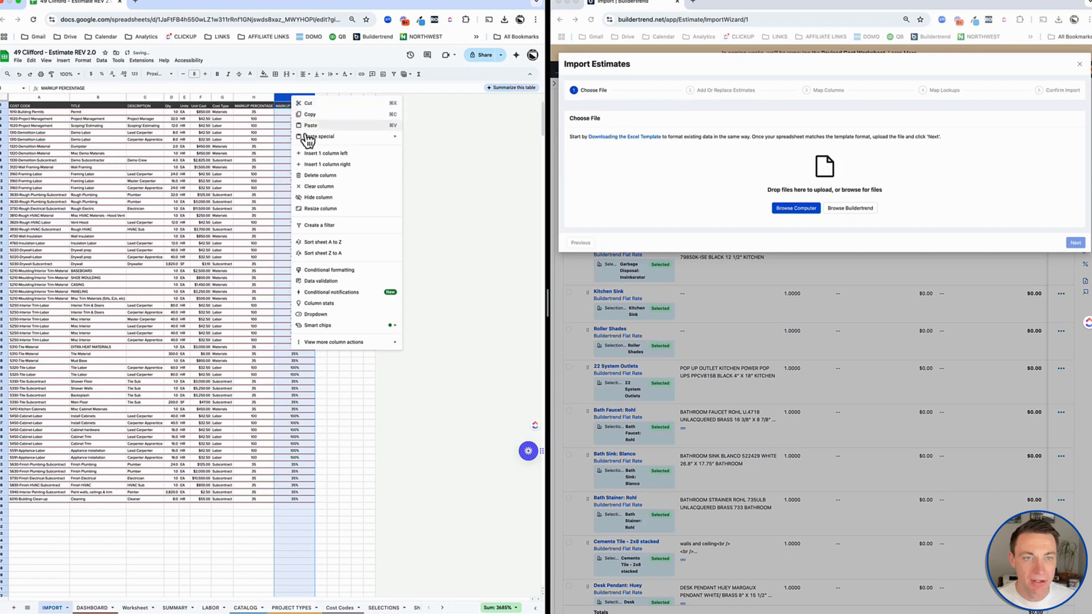
left_click(49, 125)
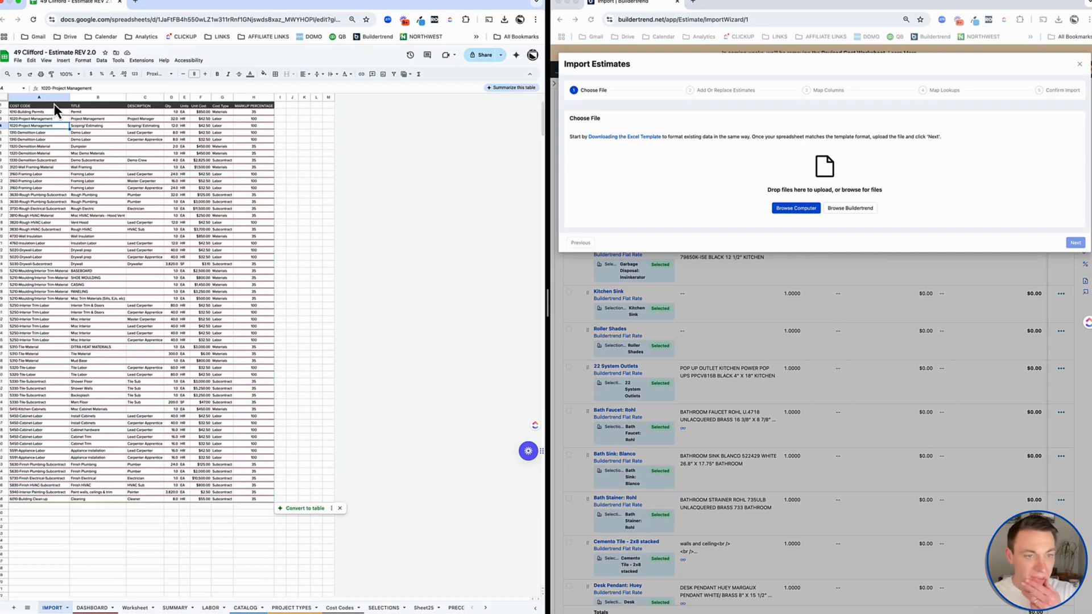
mouse_move(55, 178)
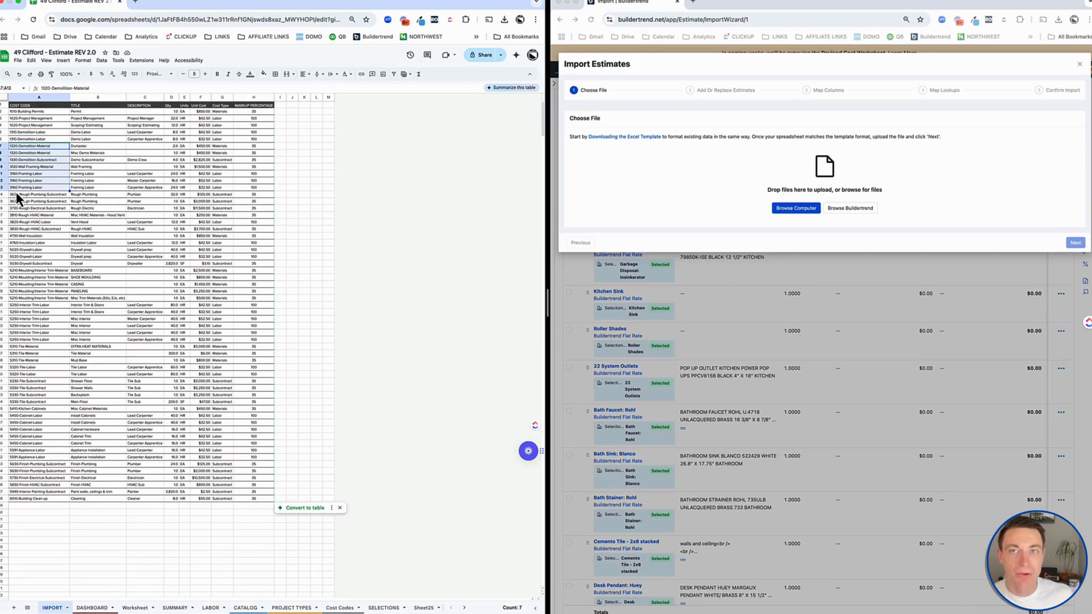
mouse_move(50, 183)
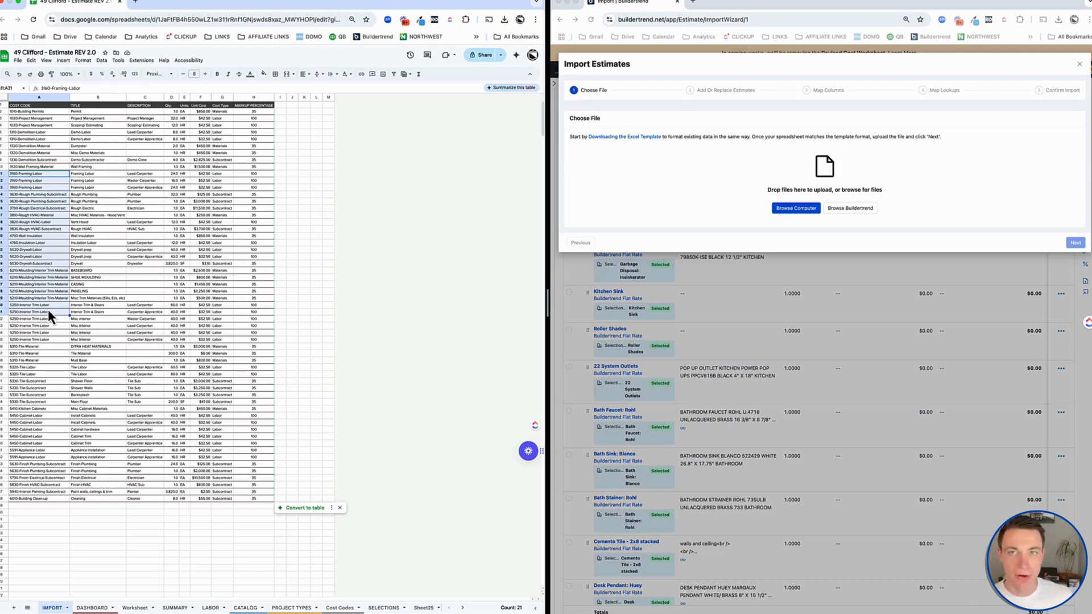
mouse_move(51, 185)
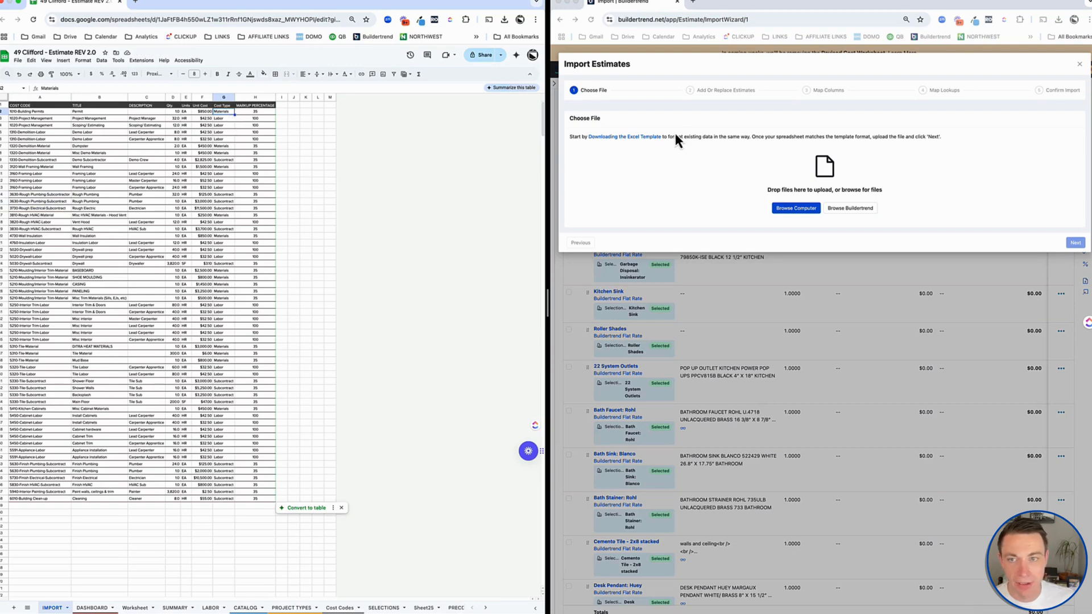
Download the IMPORT sheet as a Comma Separated Values (.csv) file.
left_click(255, 235)
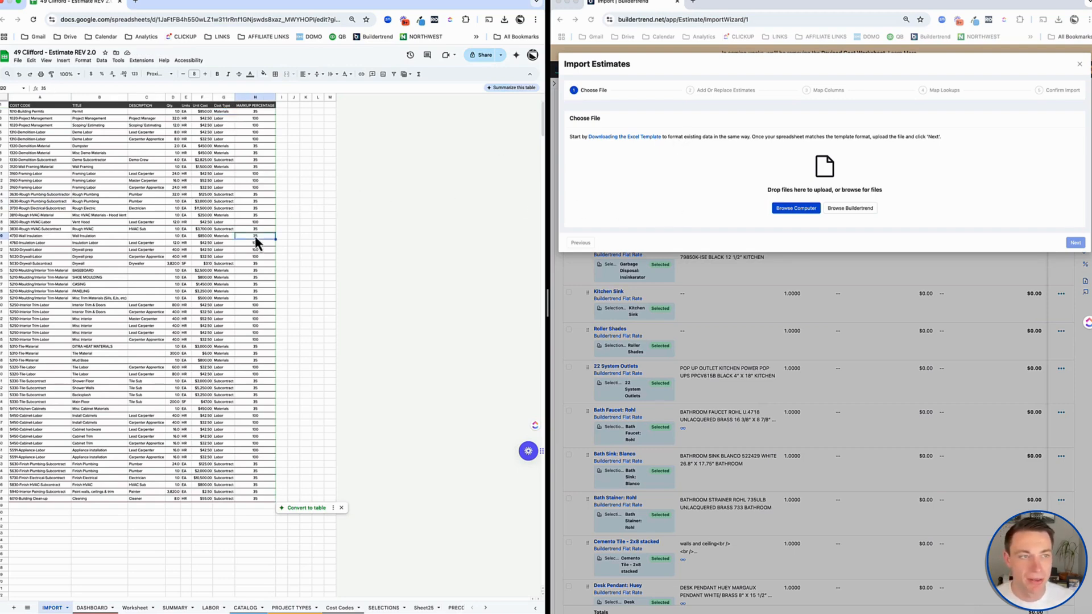
left_click(18, 61)
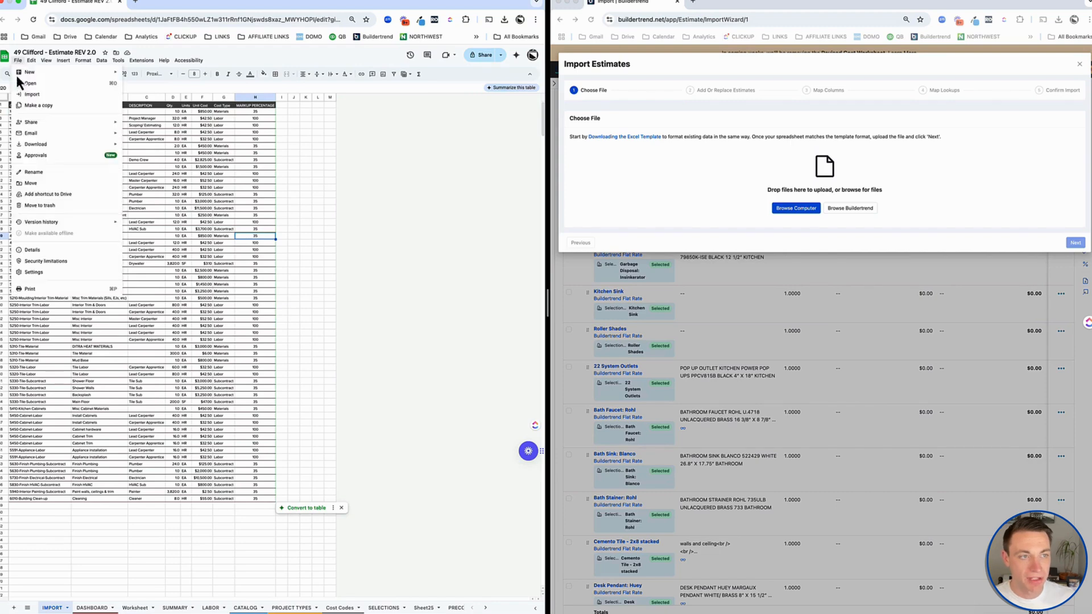
left_click(35, 144)
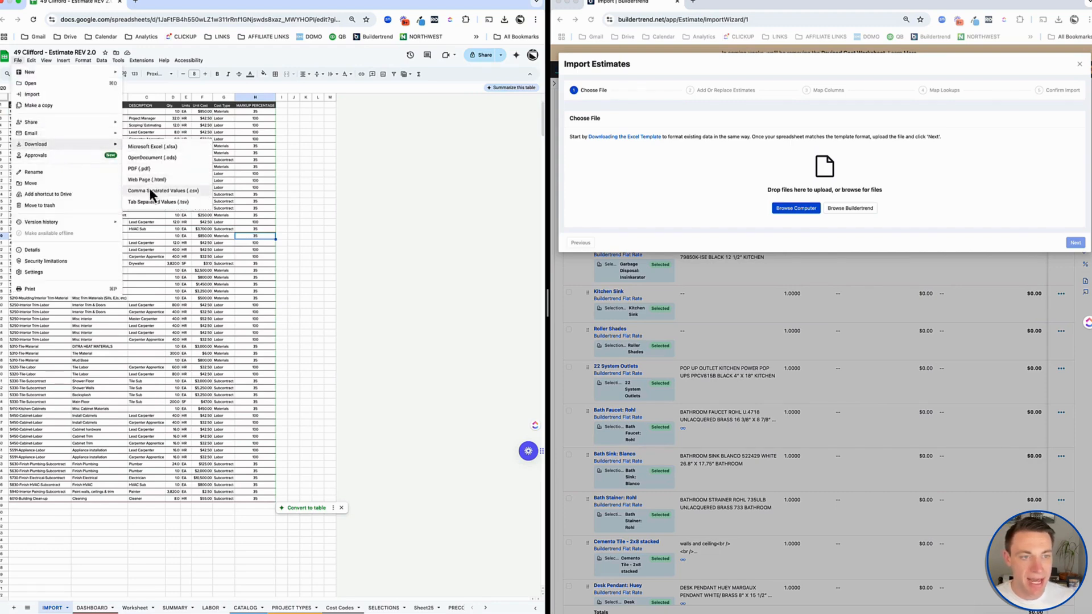
left_click(160, 190)
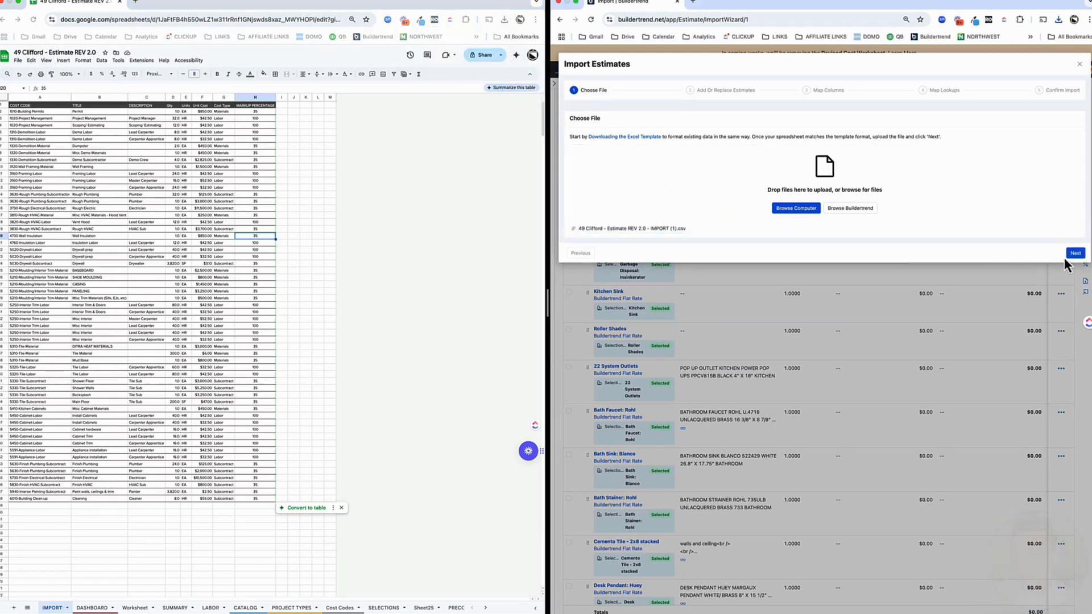
Upload the CSV into Import Estimates and choose the Add or Replace option.
left_click(1075, 252)
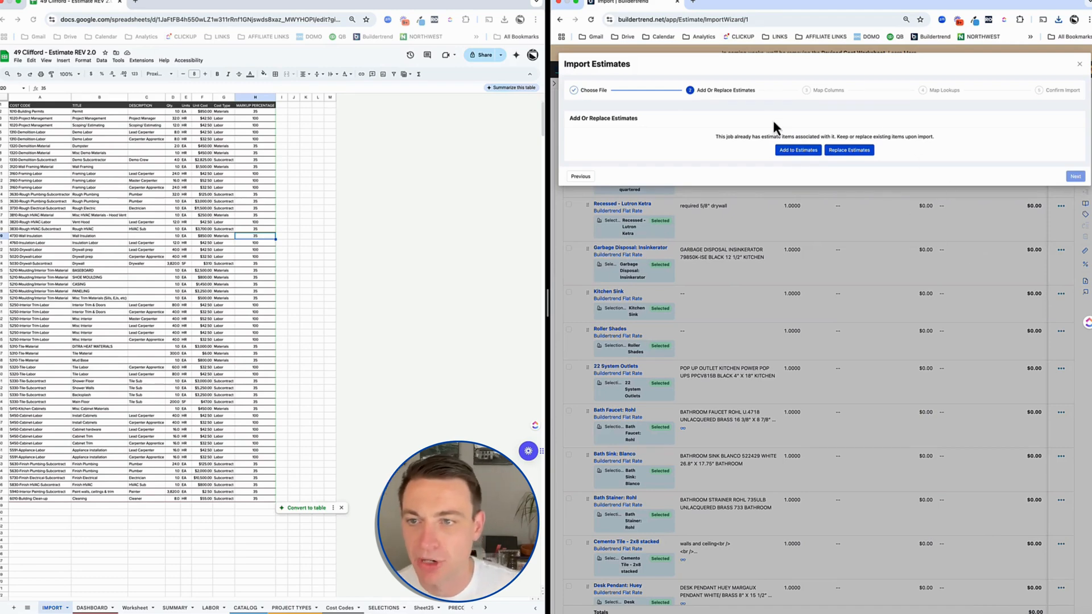
left_click(798, 150)
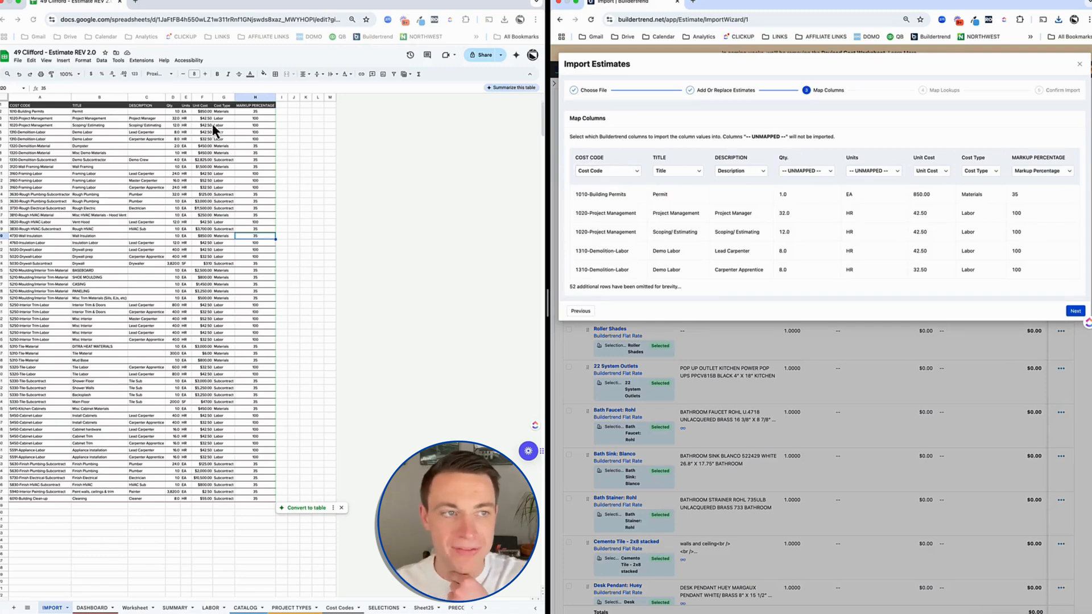
Map Qty to Quantity and Units to Unit, keeping Title and Markup Percentage mappings as is.
left_click(606, 171)
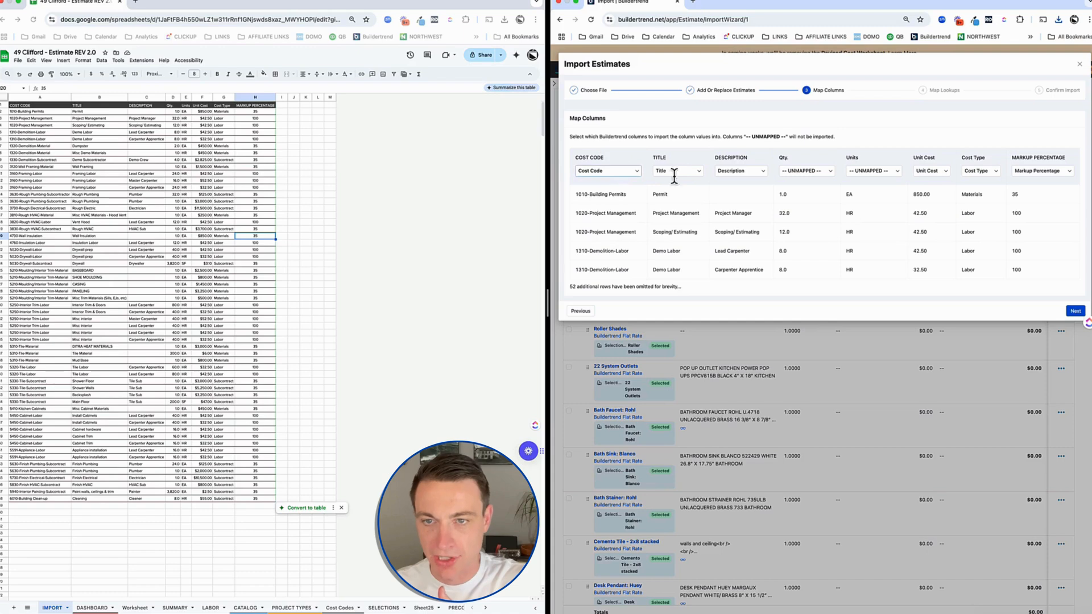
left_click(739, 170)
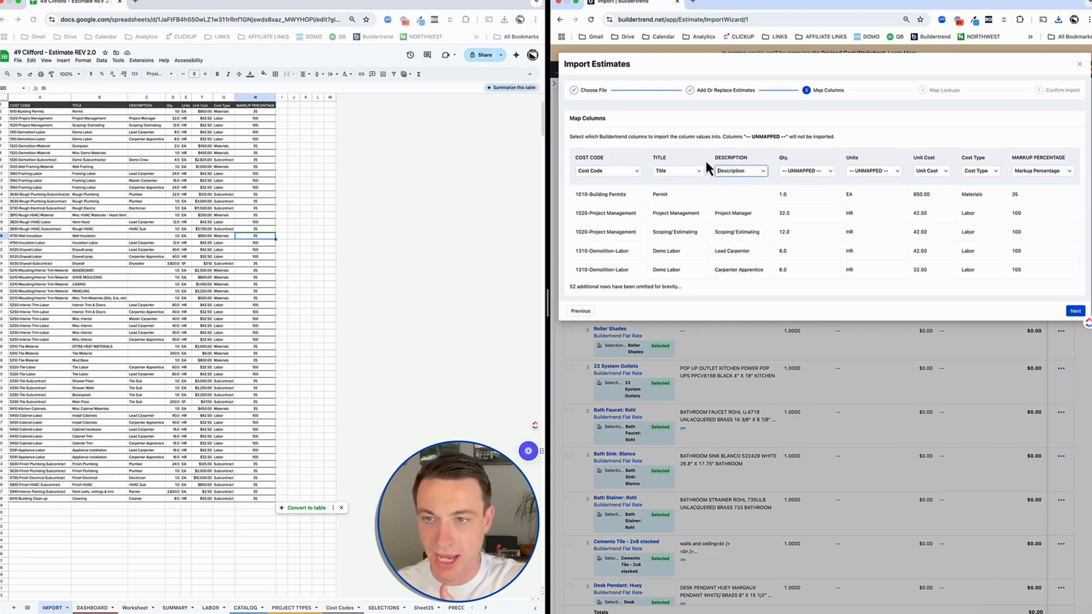
mouse_move(785, 157)
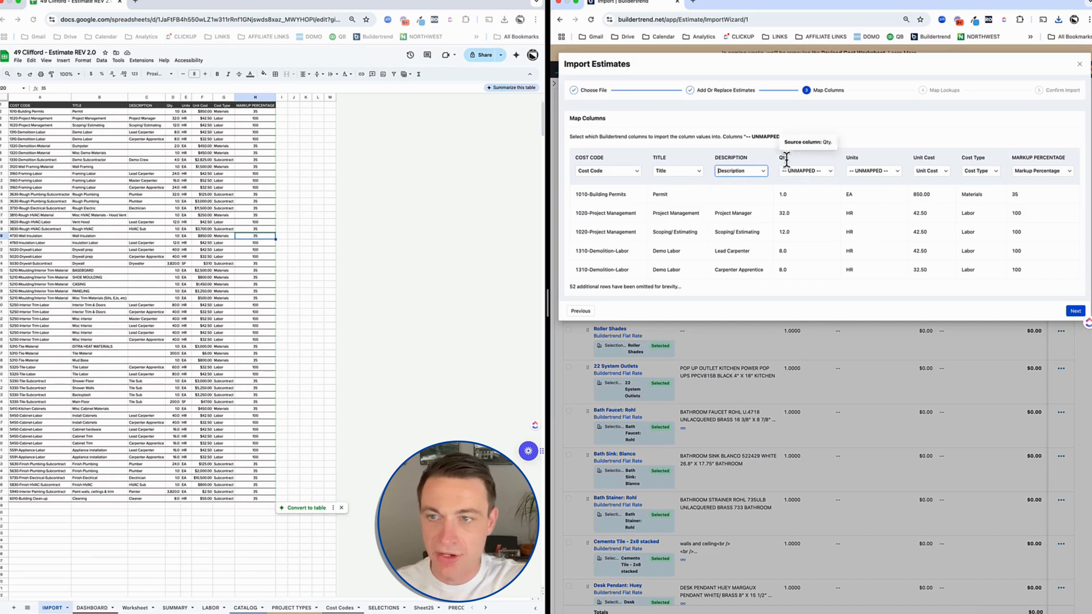
left_click(806, 170)
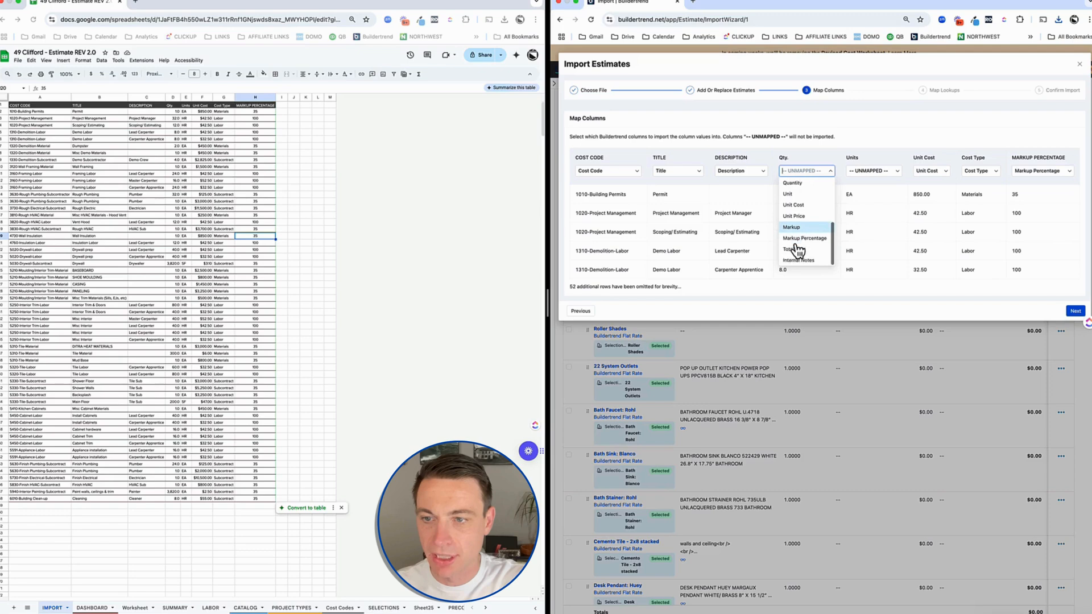
left_click(791, 182)
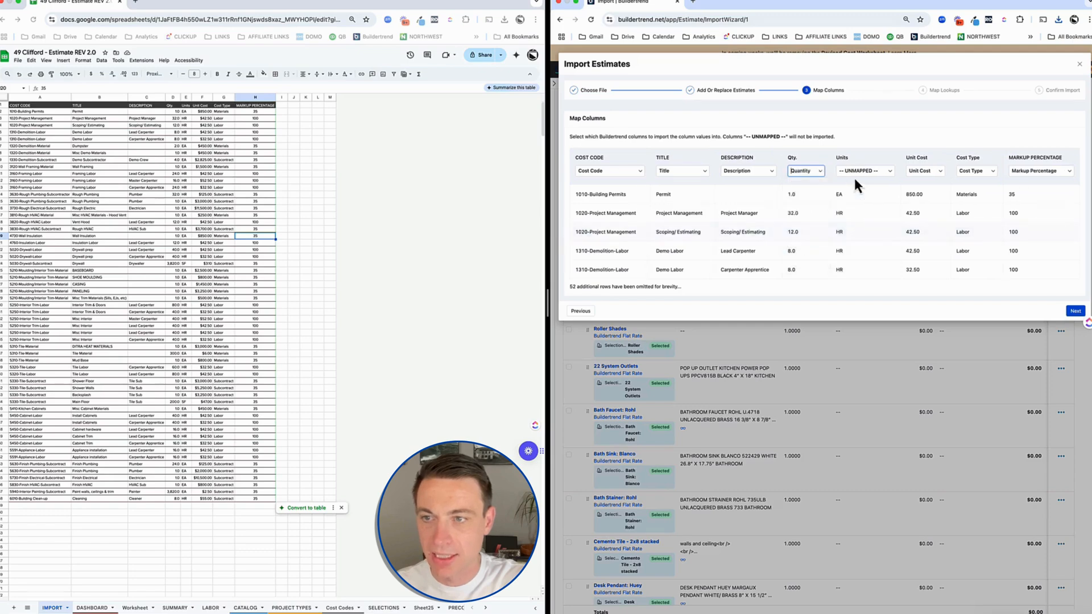
left_click(865, 171)
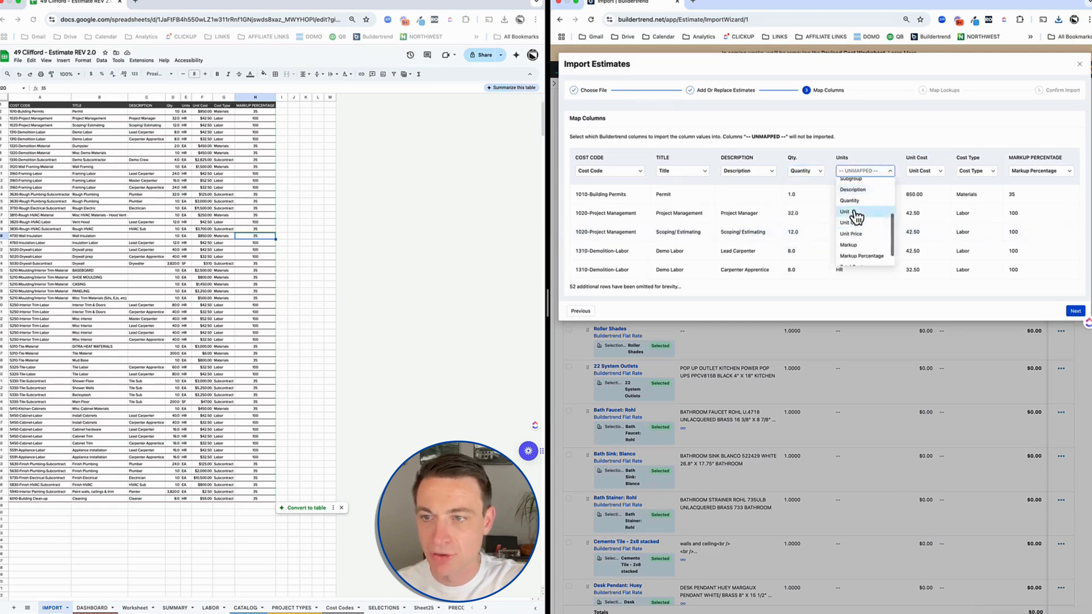
left_click(851, 211)
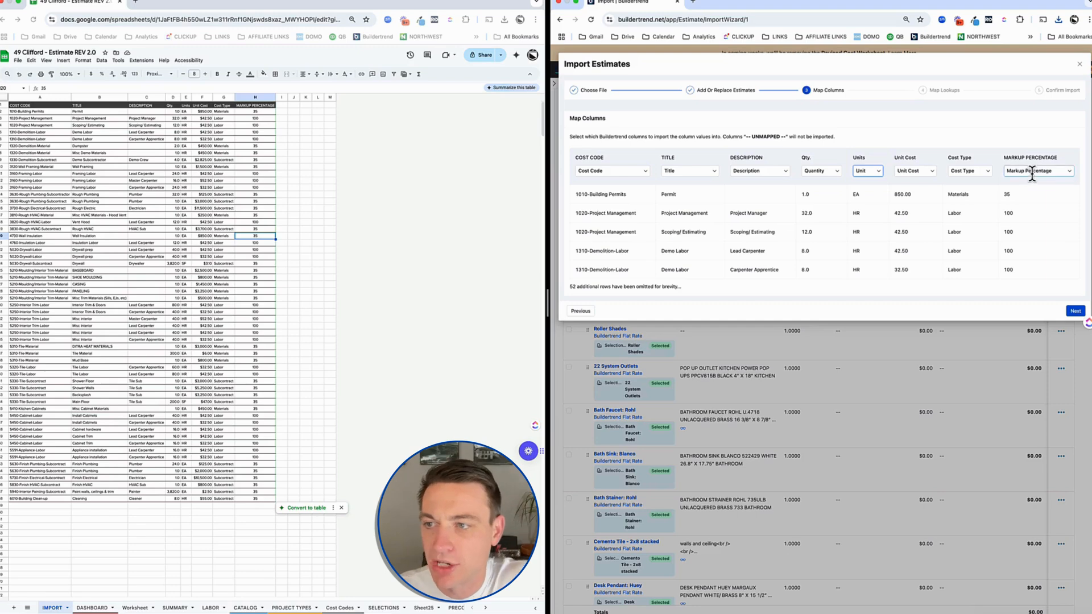
left_click(1038, 171)
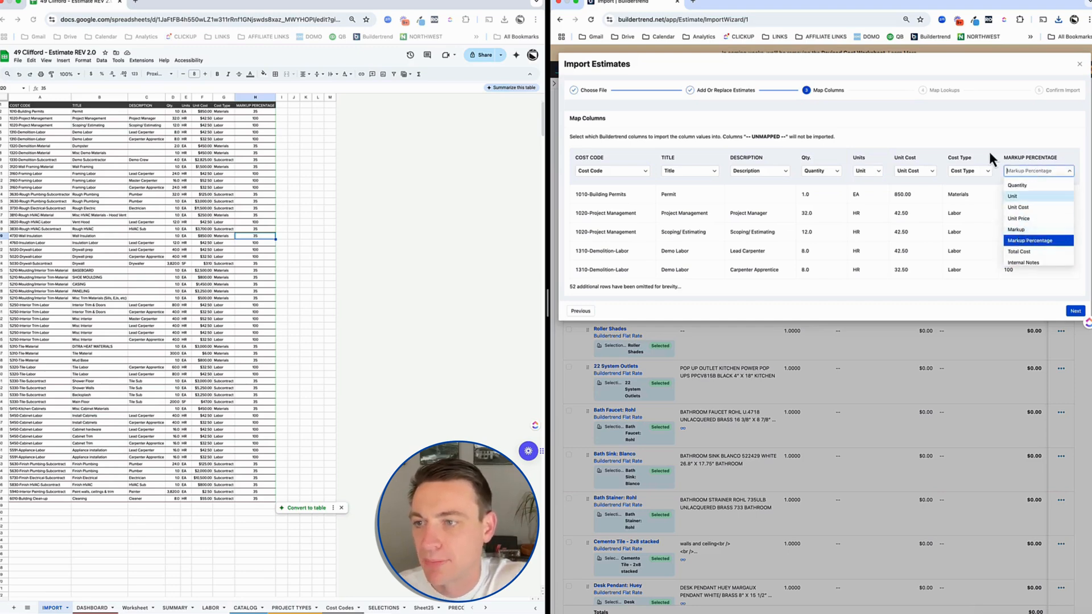
left_click(1038, 240)
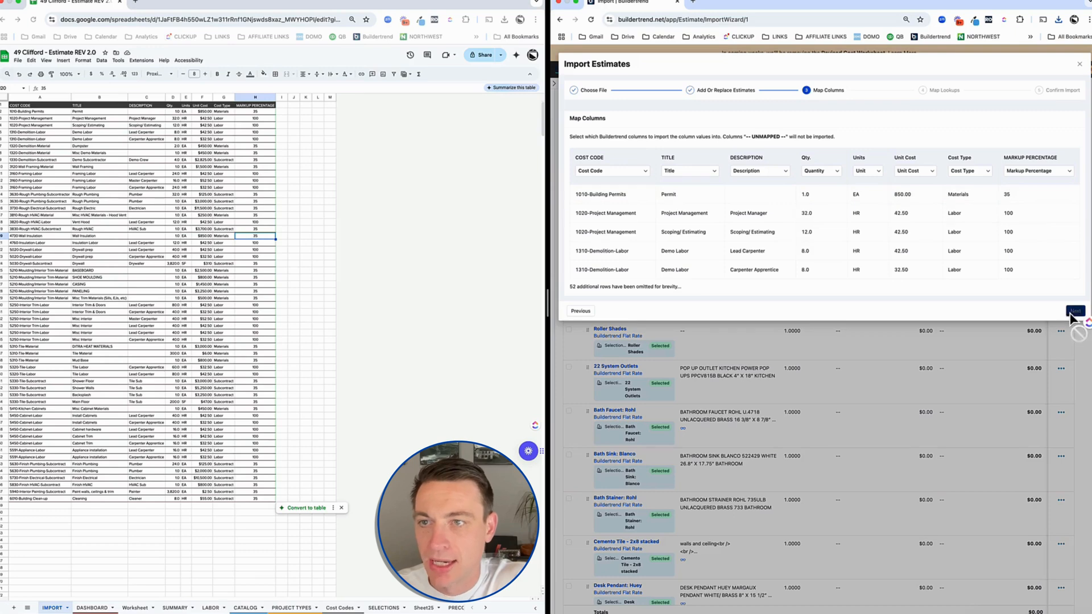
Review cost code lookups, keeping 3630-Rough Plumbing-Subcontractor matched to Subcontract, and continue.
left_click(1075, 310)
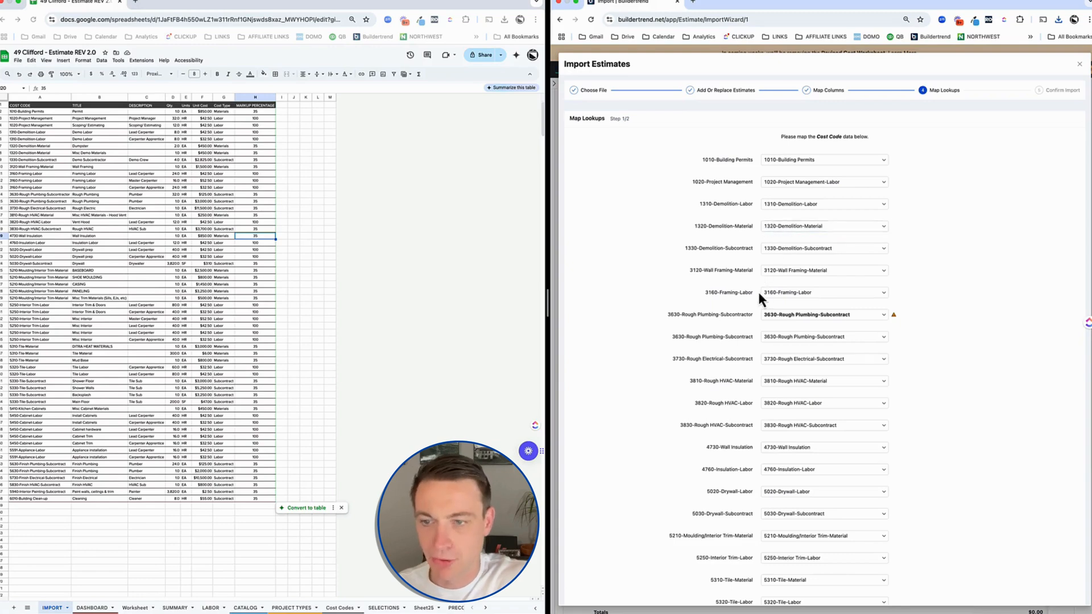
left_click(824, 314)
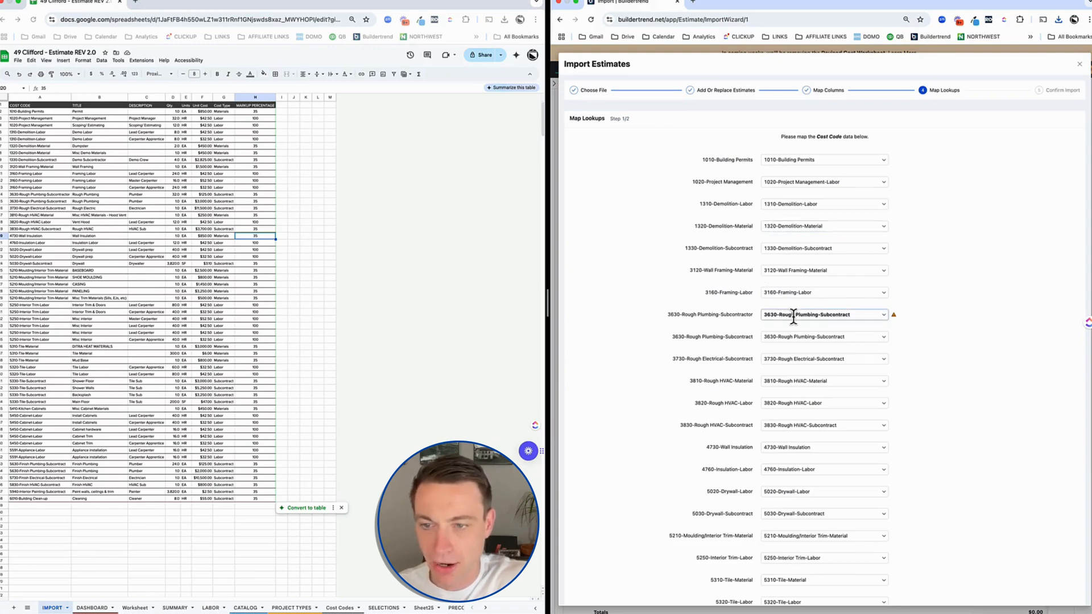
left_click(824, 314)
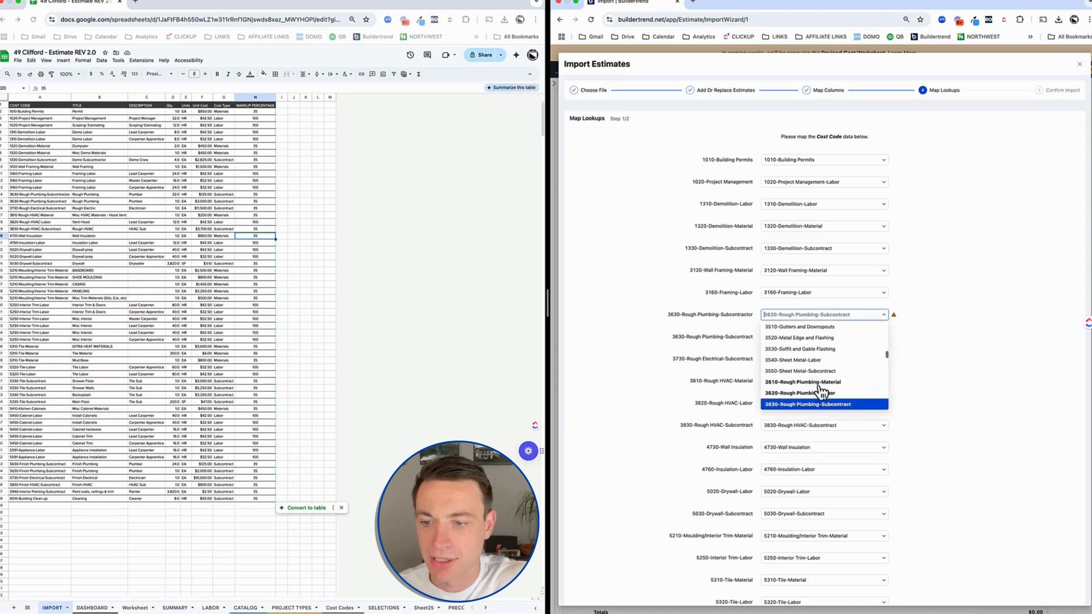
left_click(808, 403)
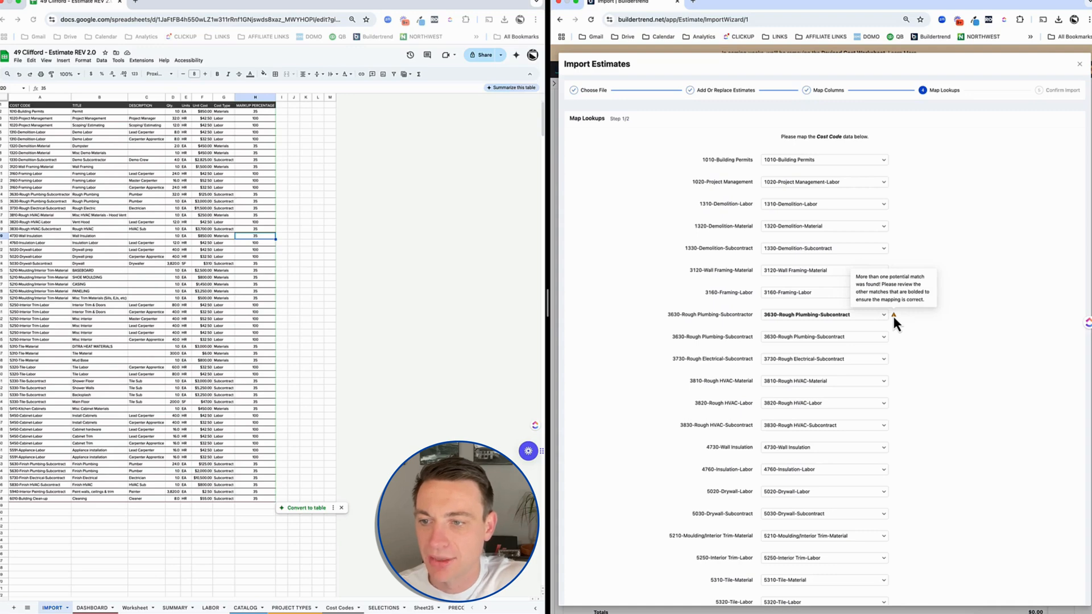
scroll("down", 3)
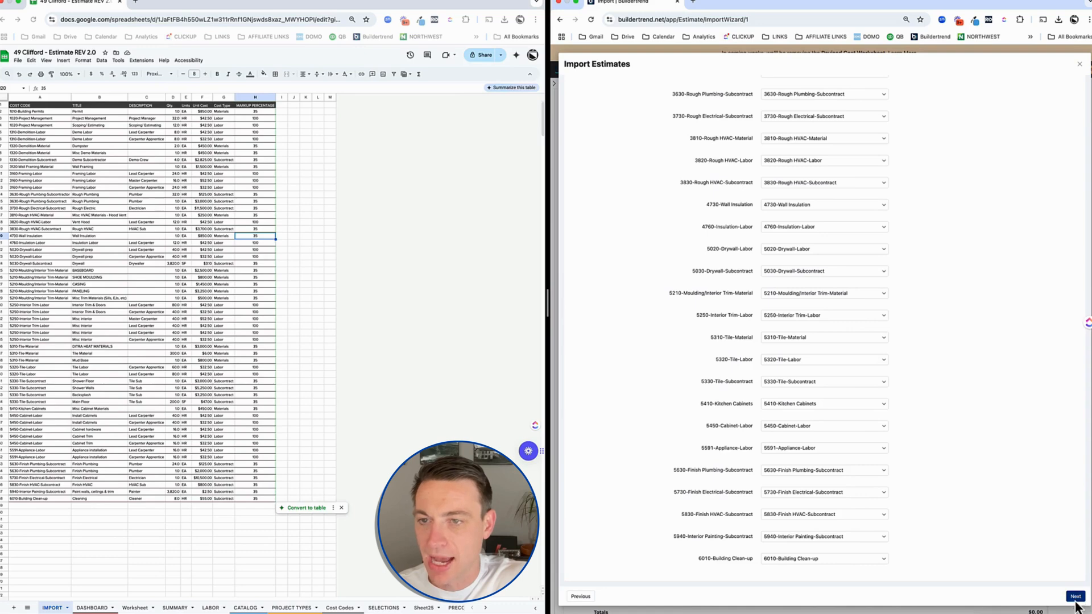
left_click(1075, 596)
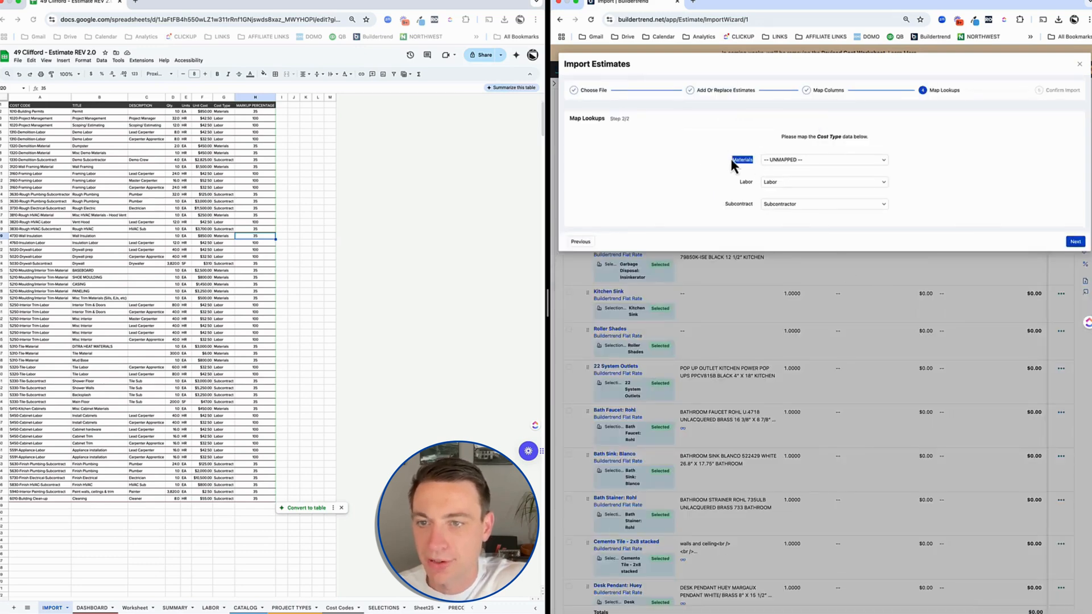
Map the Materials cost type to Material and advance to the confirm step.
left_click(824, 159)
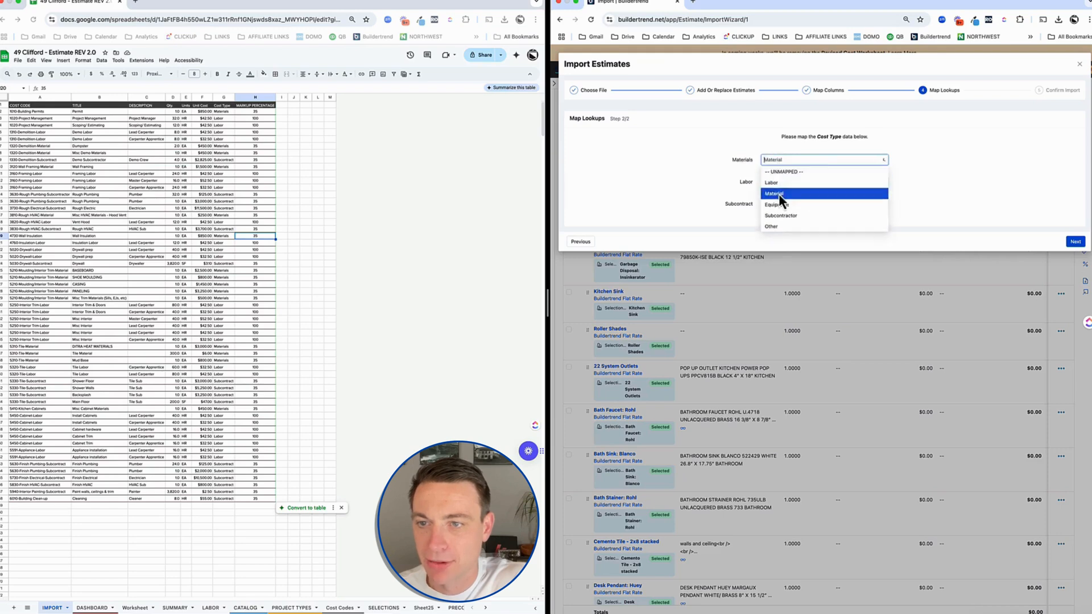
left_click(774, 193)
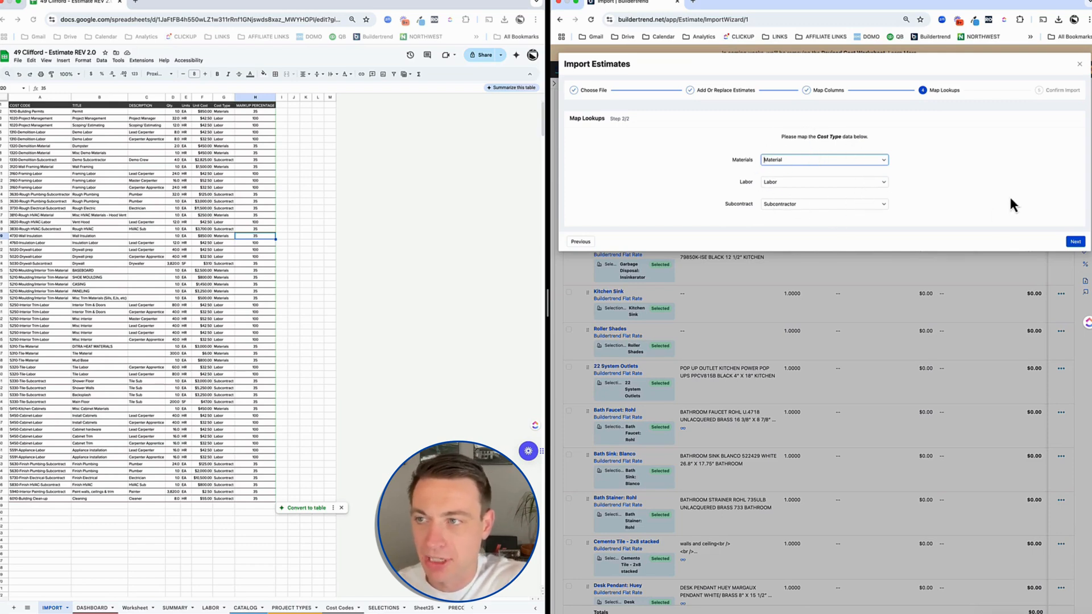
left_click(1075, 241)
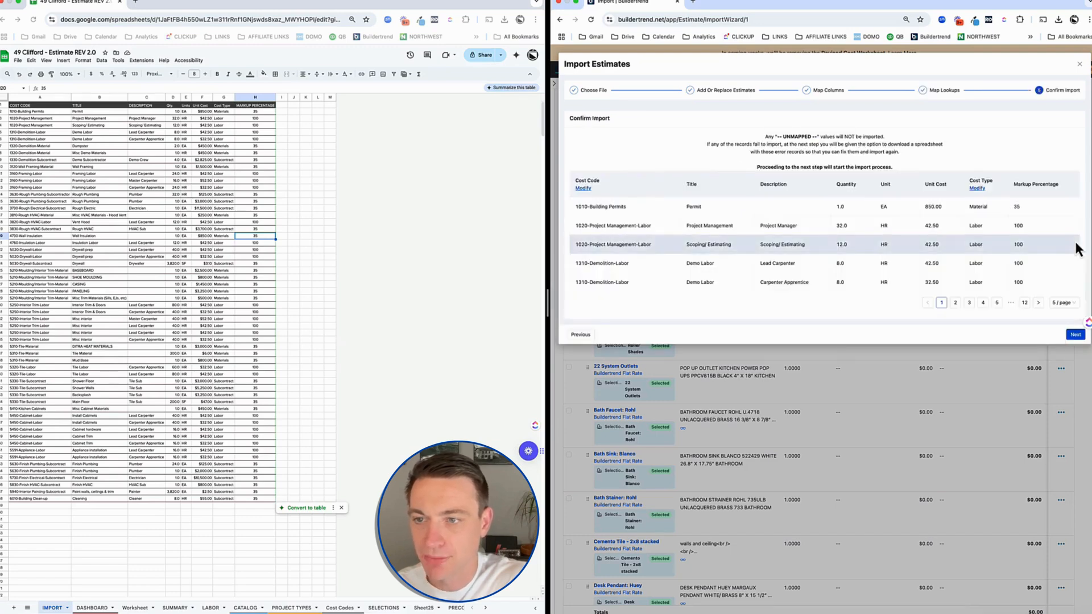
mouse_move(612, 223)
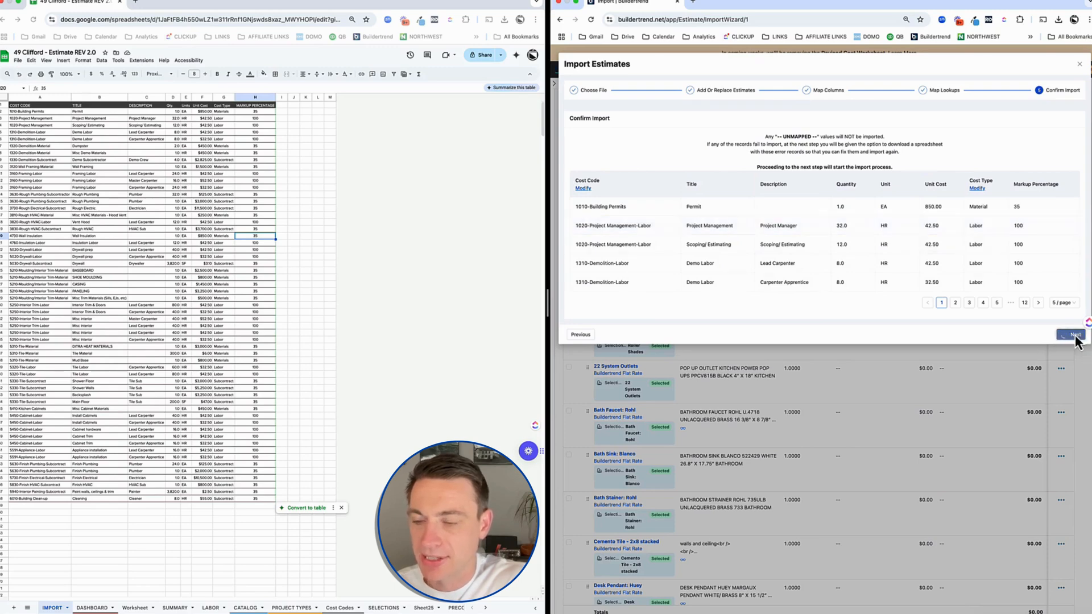
Run the import of all 57 mapped estimate records and dismiss the results screen.
left_click(1072, 334)
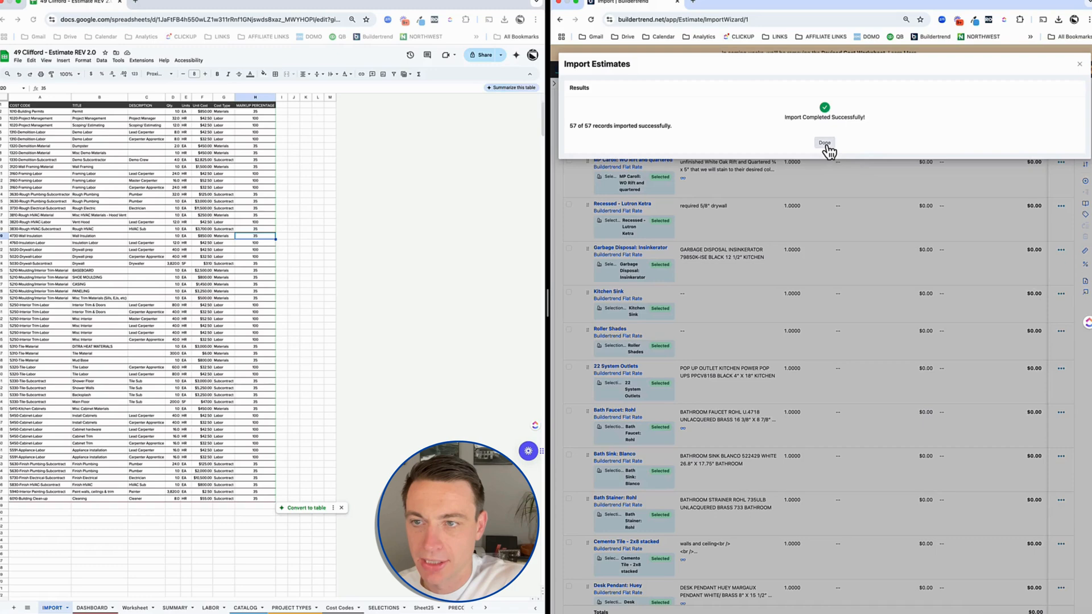
left_click(824, 144)
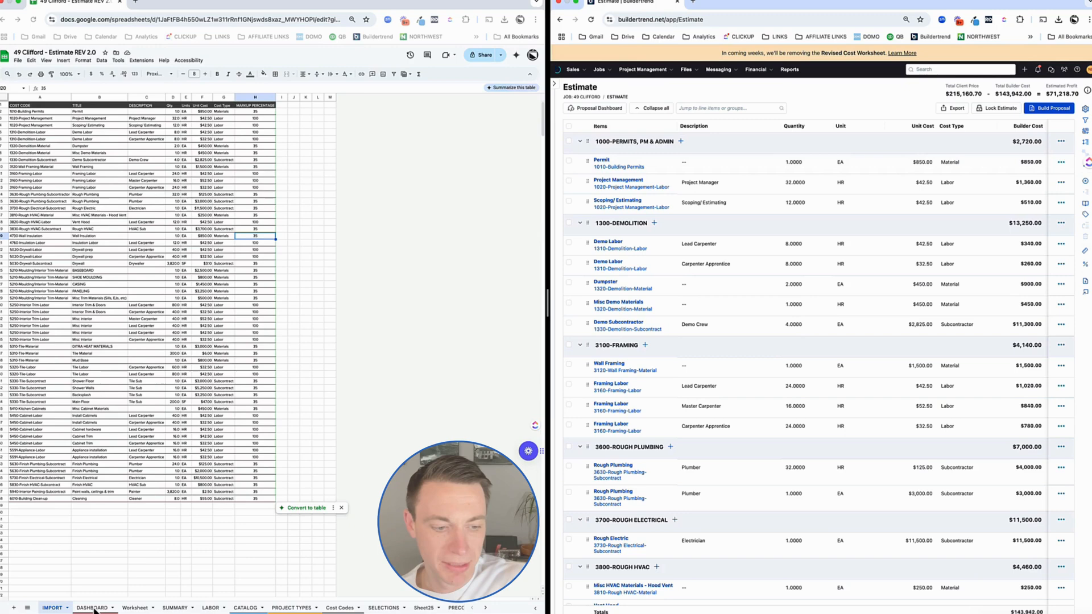
Show the DASHBOARD sheet's $143,942 total cost beside the Buildertrend estimate's builder cost.
left_click(92, 607)
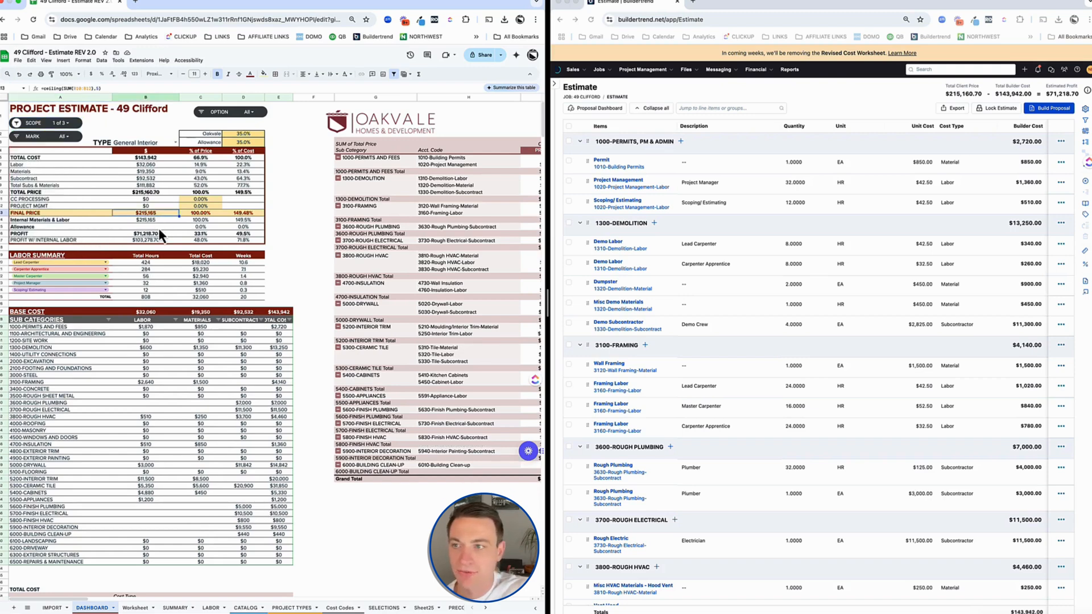
scroll("right", 3)
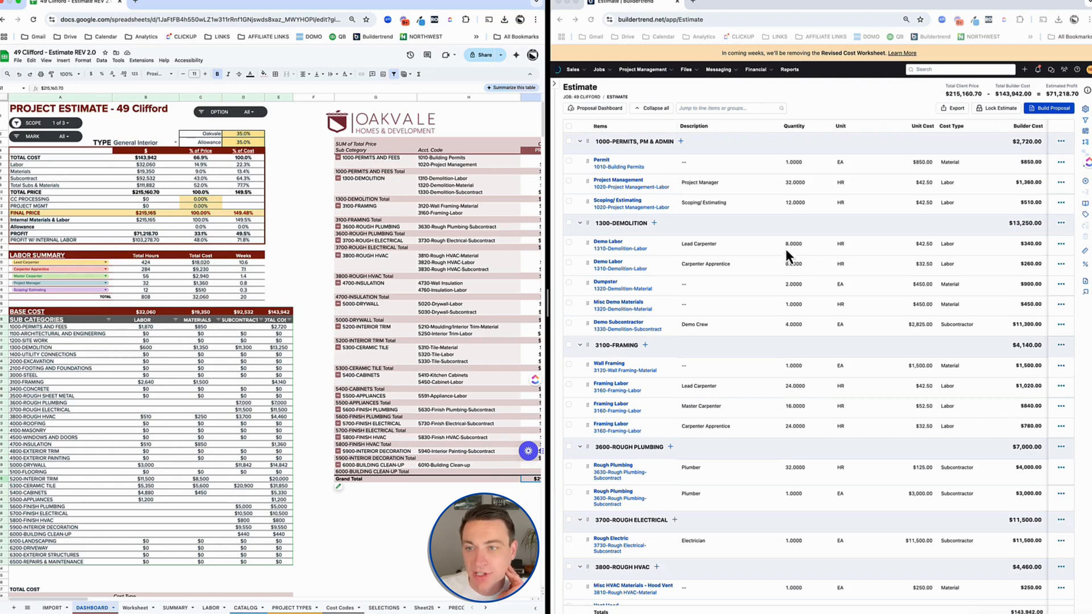
mouse_move(606, 82)
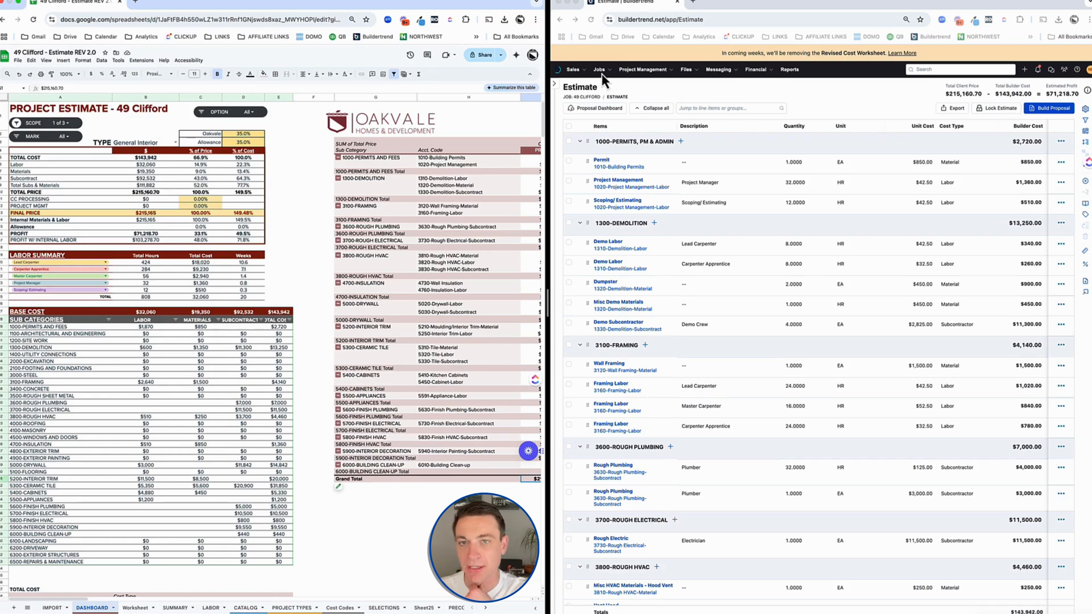
Lock the 49 Clifford estimate worksheet so estimated costs can no longer be edited.
left_click(642, 69)
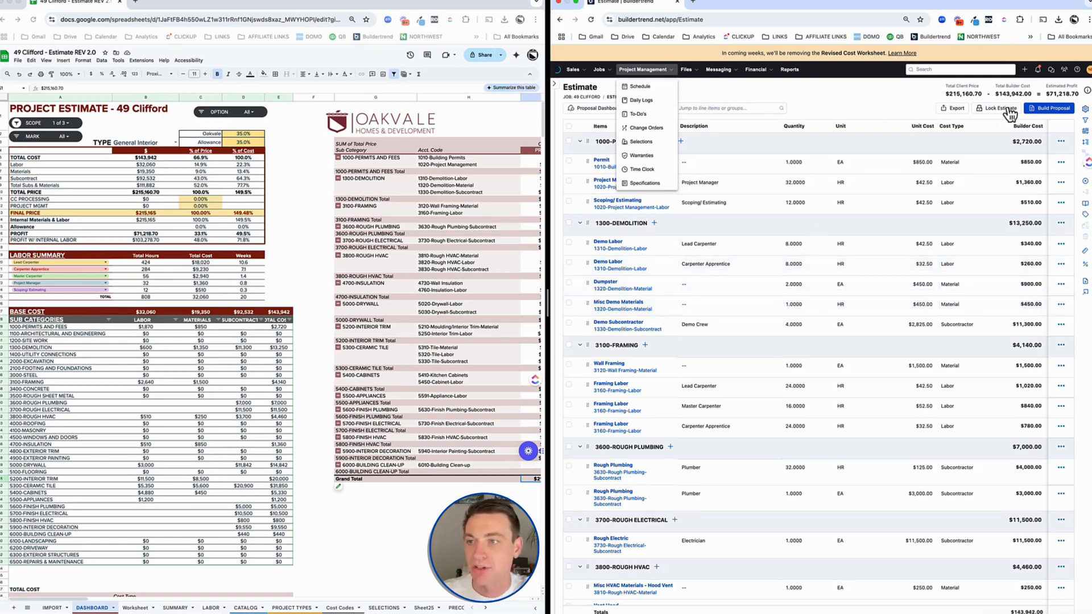
left_click(997, 108)
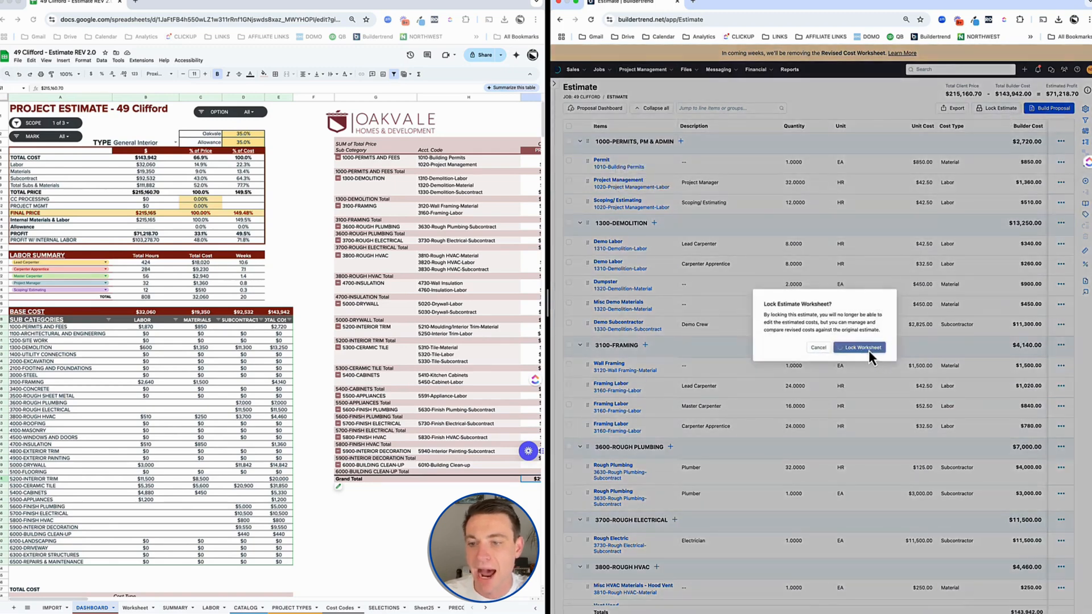
left_click(860, 348)
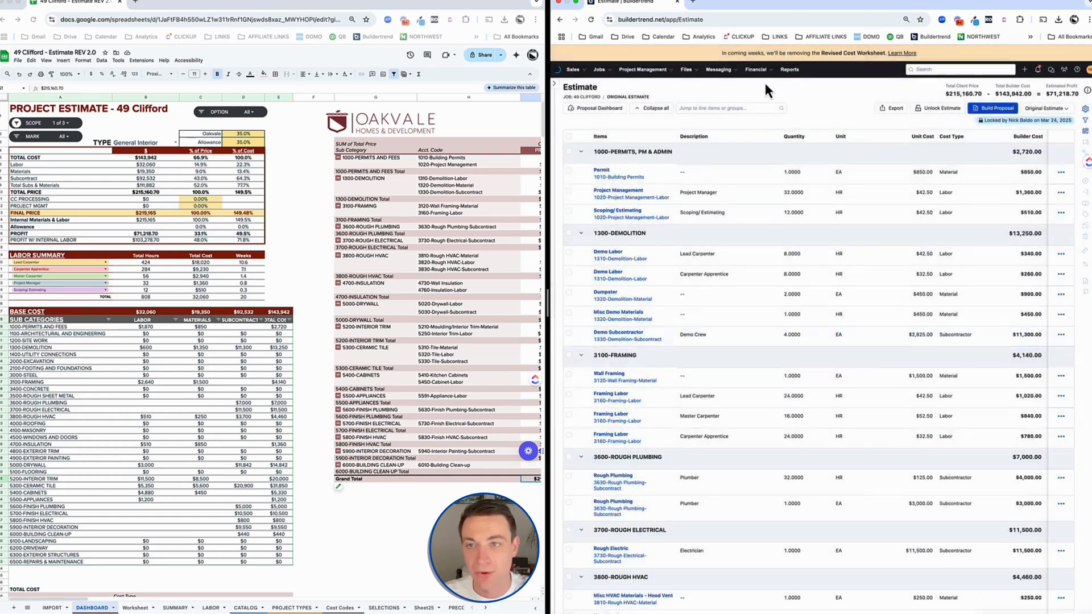
left_click(755, 70)
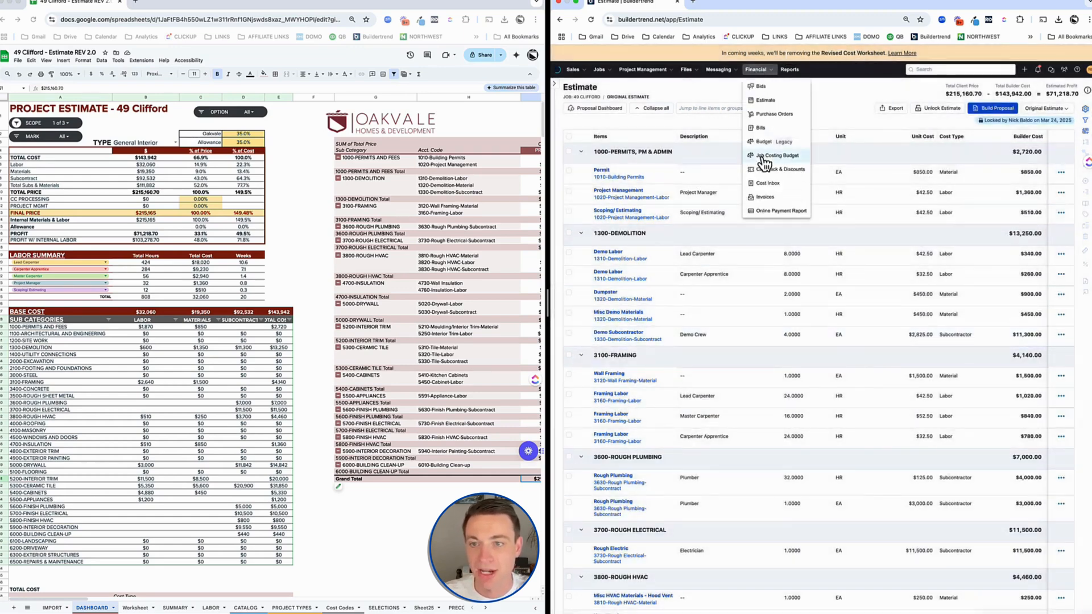
Show the Job Costing Budget for 49 Clifford with original costs totaling $143,942.
left_click(777, 156)
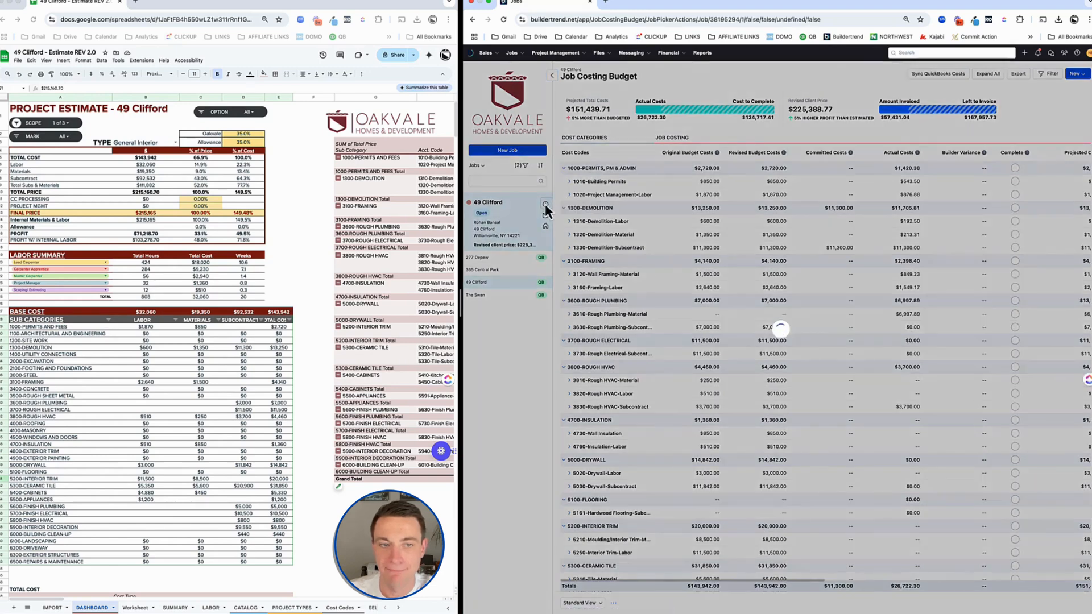
Enter 215,165.00 as the 49 Clifford contract price, then correct it to 215,160.70.
left_click(546, 206)
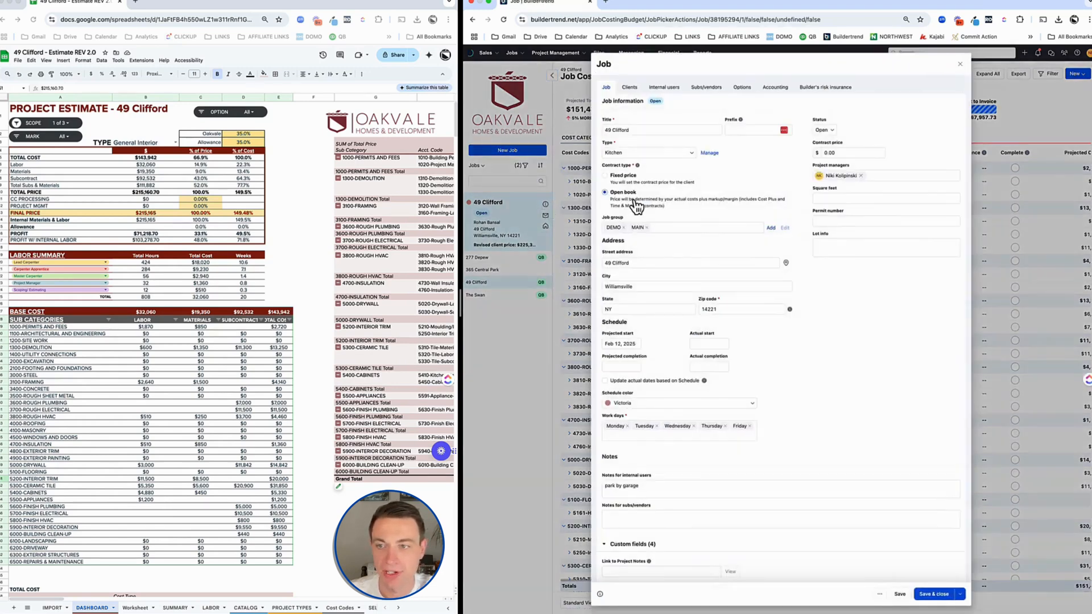
left_click(850, 152)
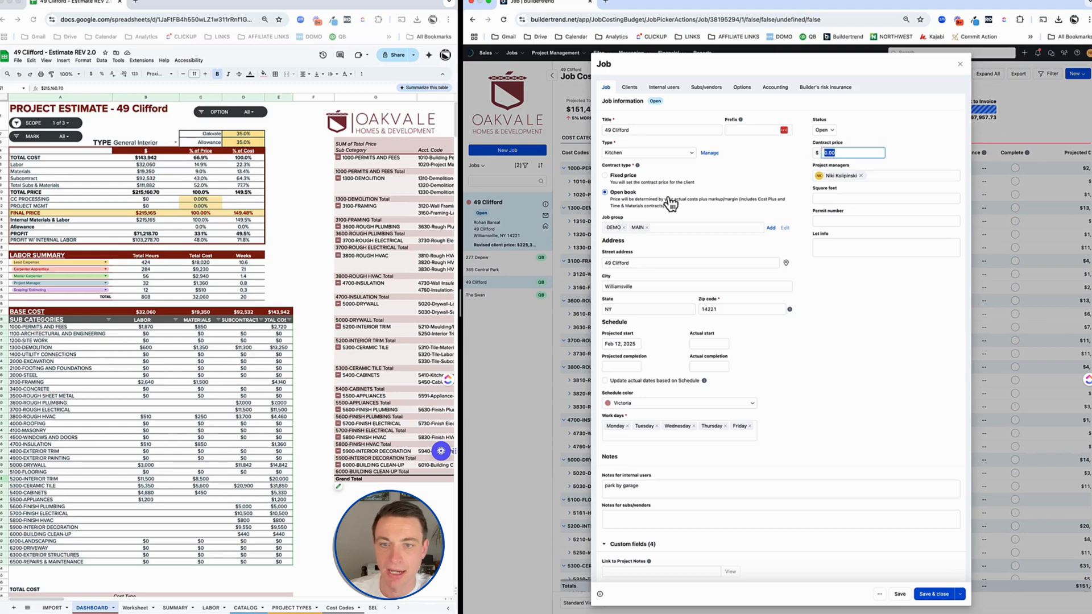
mouse_move(404, 230)
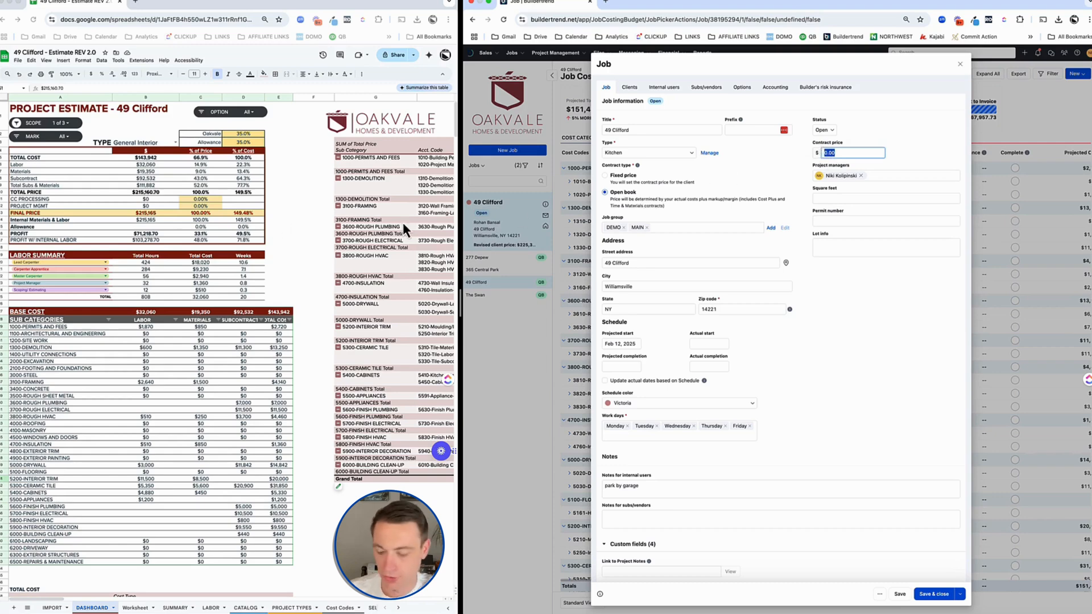
type("215,165.00")
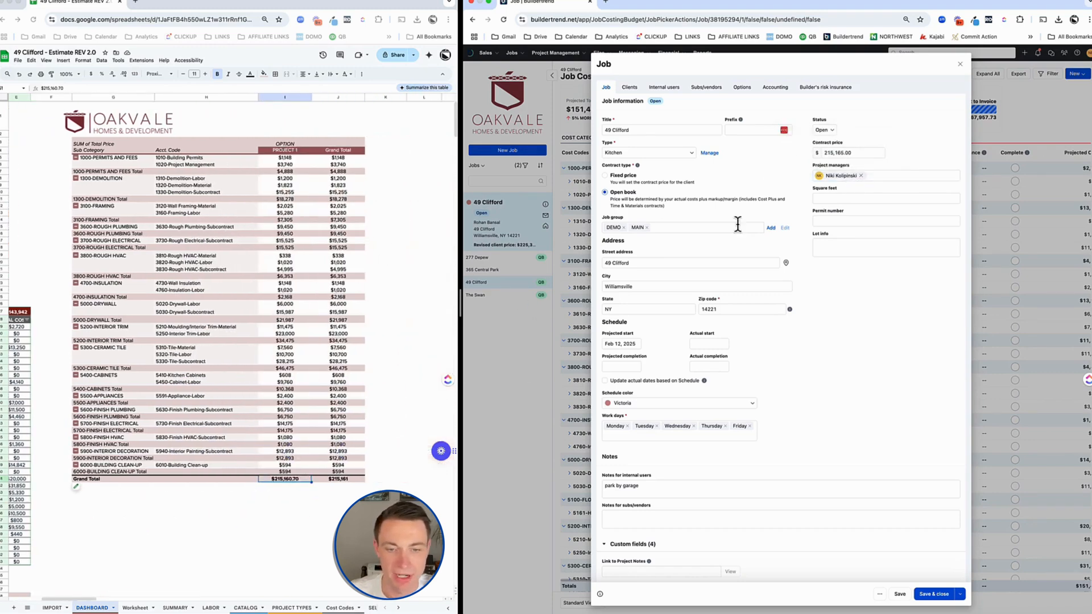
left_click(850, 152)
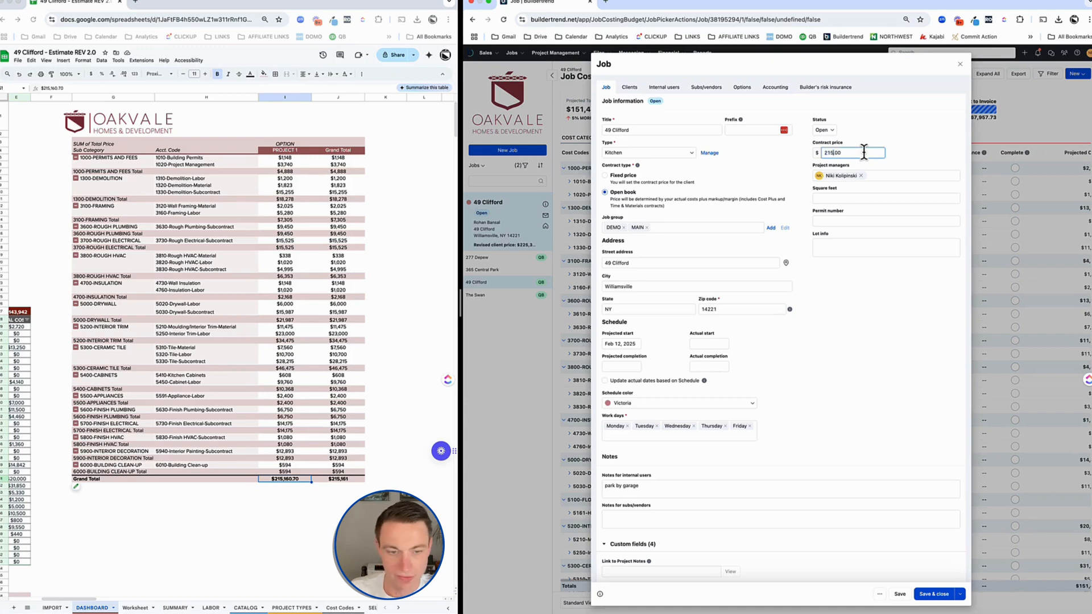
type("215,160.70")
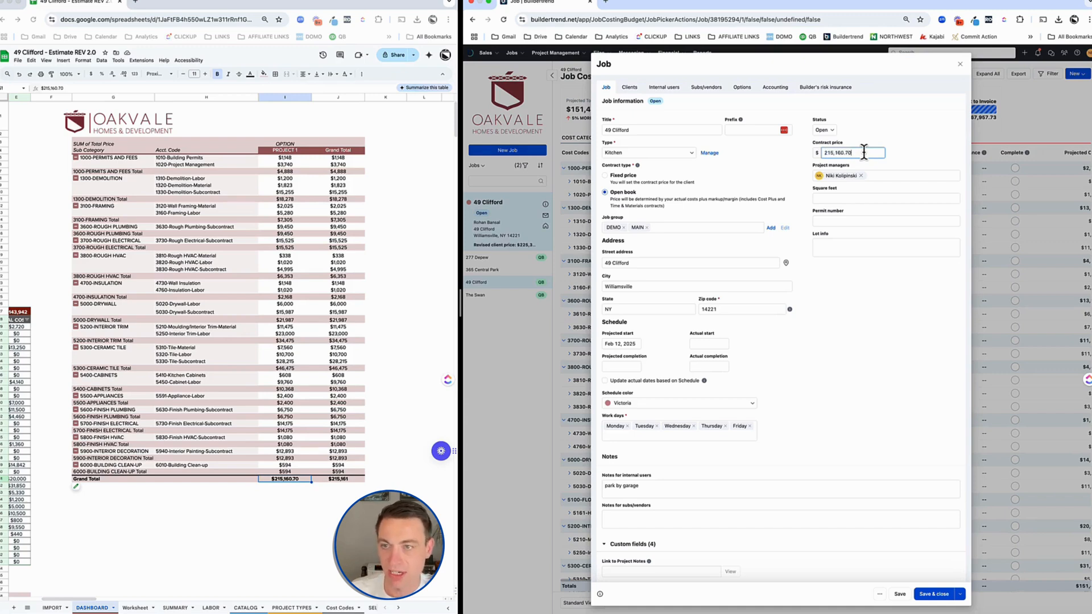
Save the job details so the $215,160.70 contract price is stored.
left_click(935, 594)
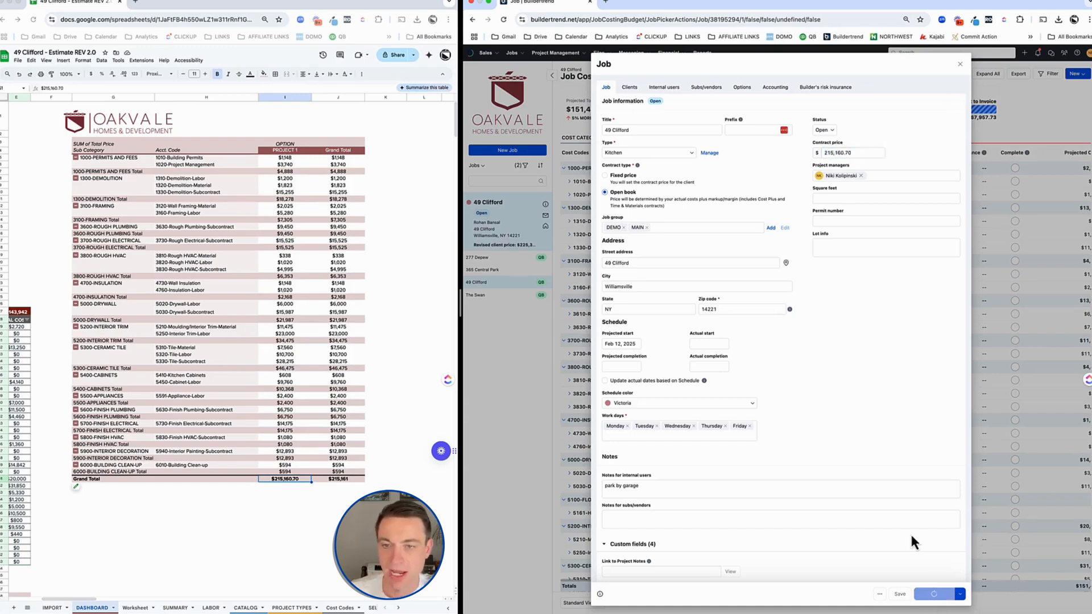
left_click(899, 593)
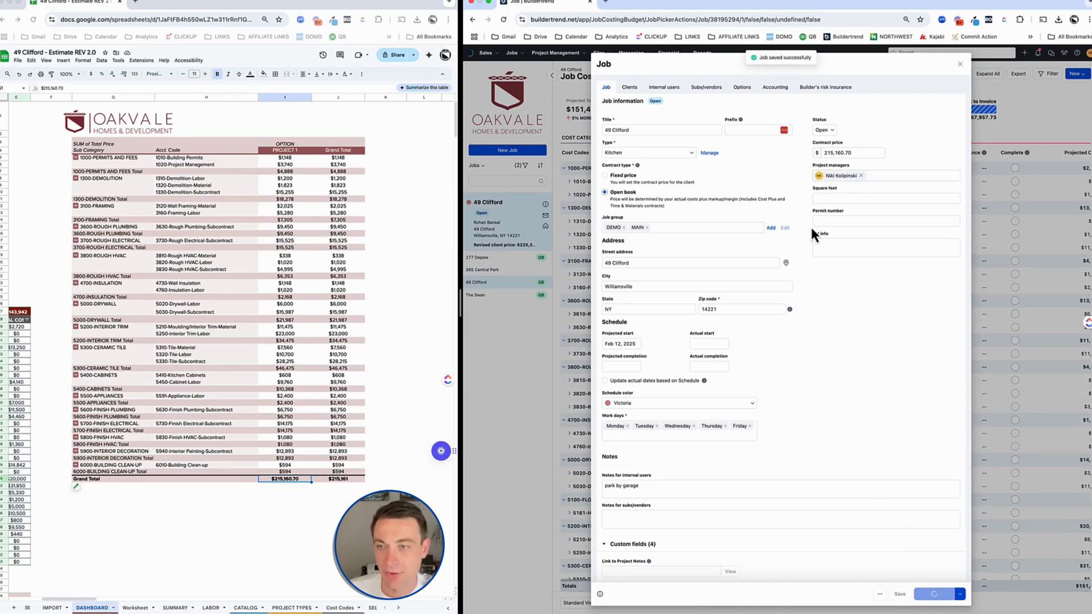
left_click(898, 594)
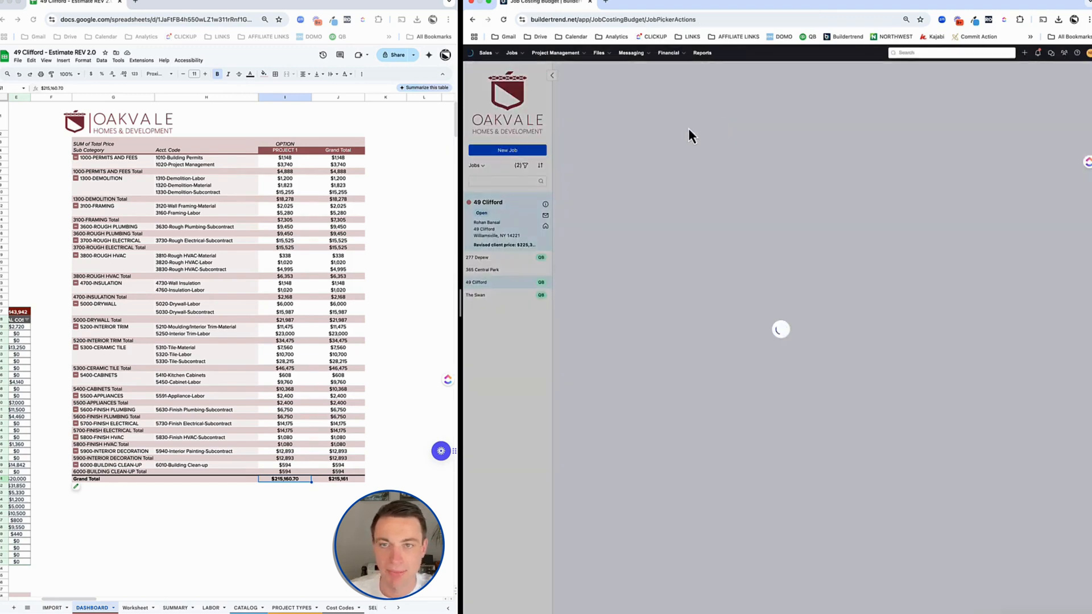
Reopen the 49 Clifford estimate, now showing a $215,160.70 total client price.
left_click(668, 53)
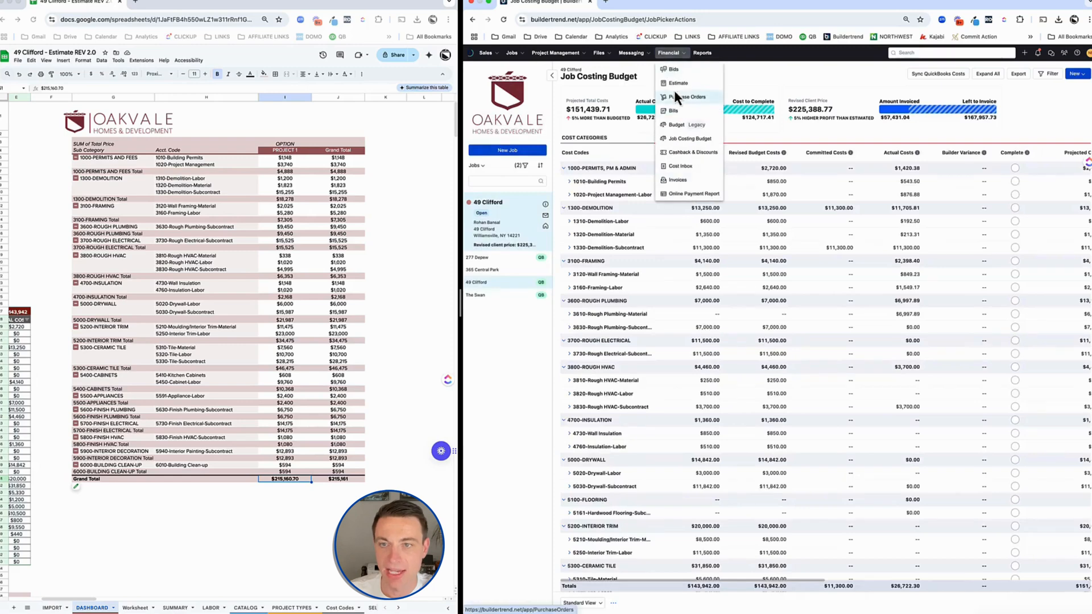
left_click(678, 83)
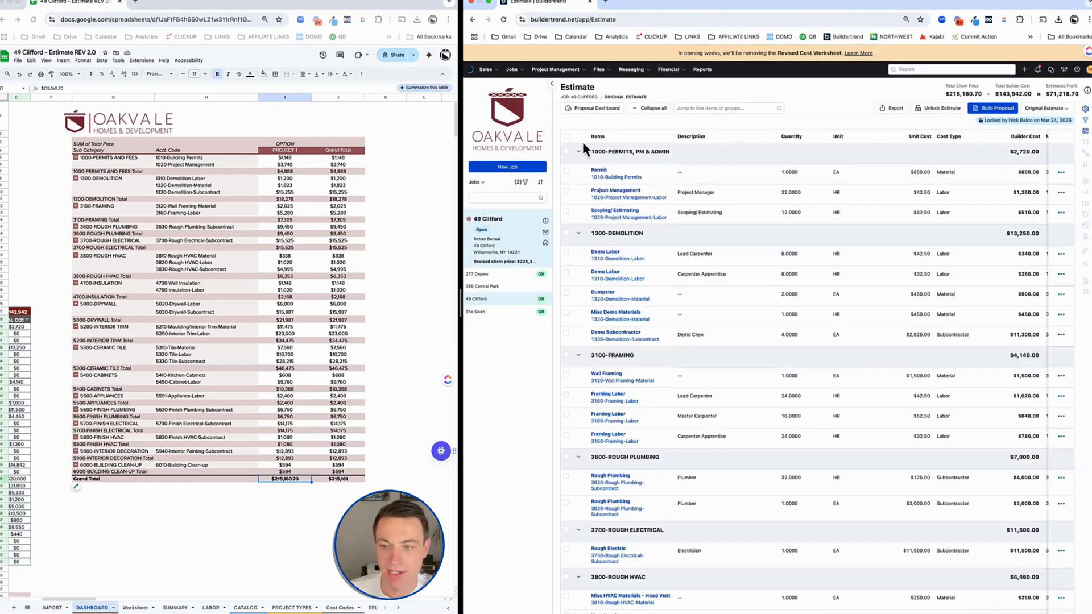